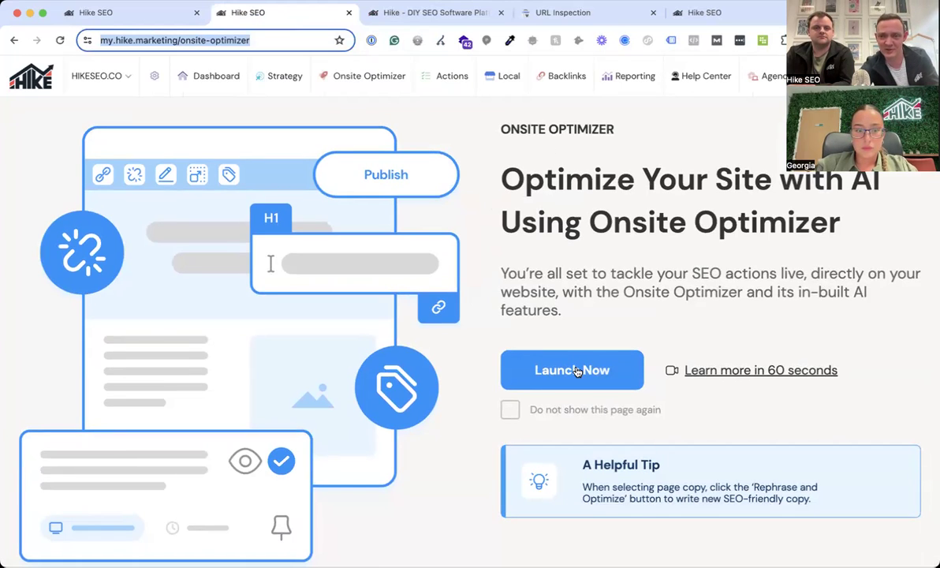
Launch the live editor and bring up the site's page list to pick the root page
{"action": "left_click", "coordinate": [571, 369]}
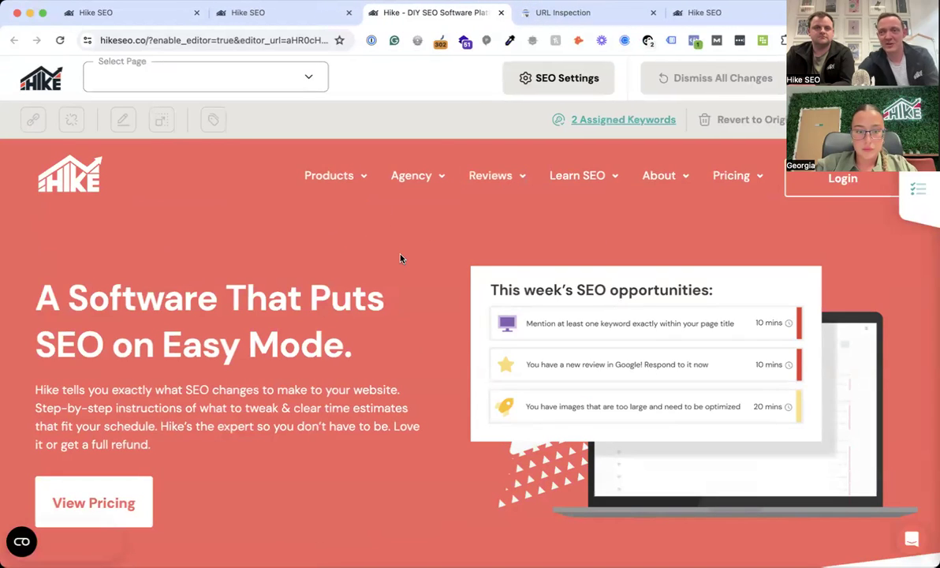
{"action": "left_click", "coordinate": [205, 75]}
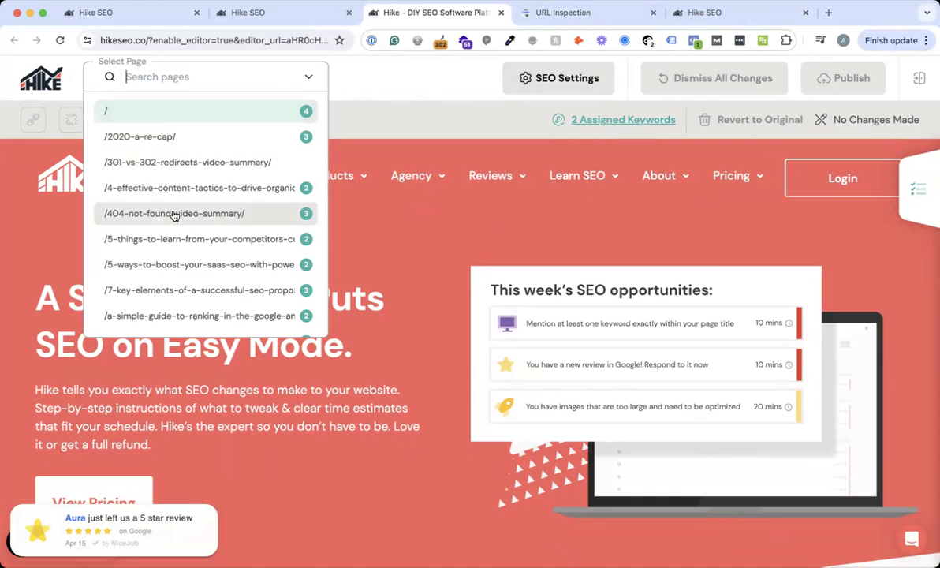
{"action": "mouse_move", "coordinate": [297, 136]}
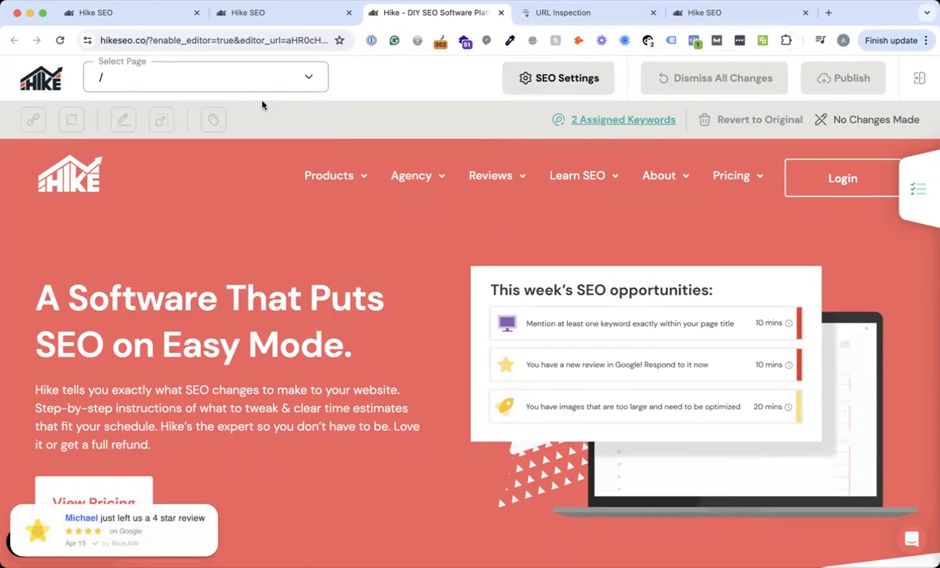
{"action": "mouse_move", "coordinate": [407, 70]}
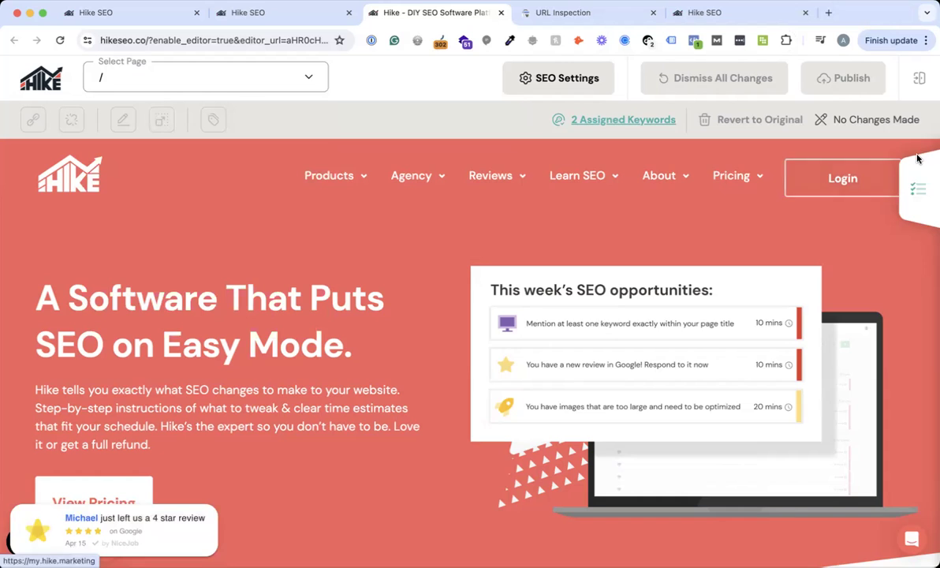
{"action": "left_click", "coordinate": [918, 189]}
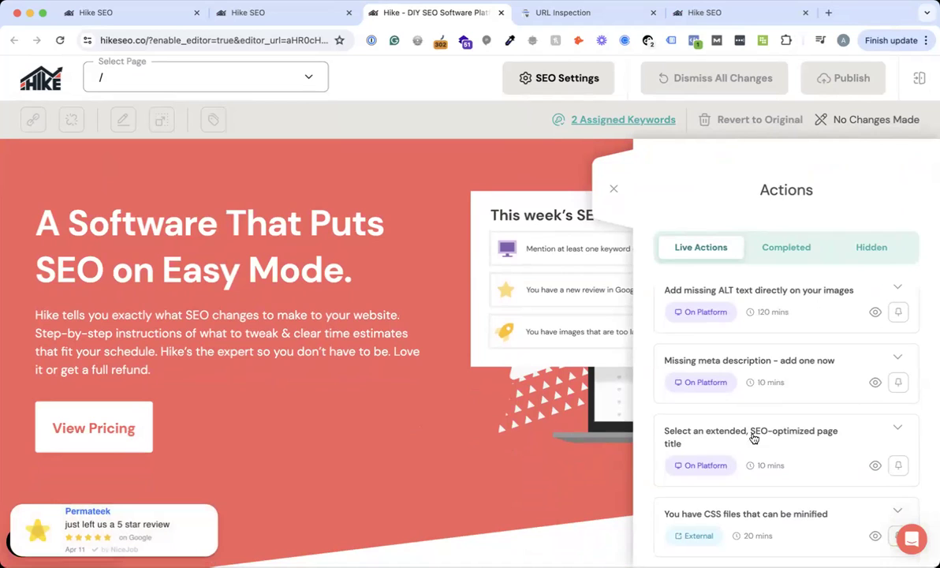
{"action": "mouse_move", "coordinate": [807, 438]}
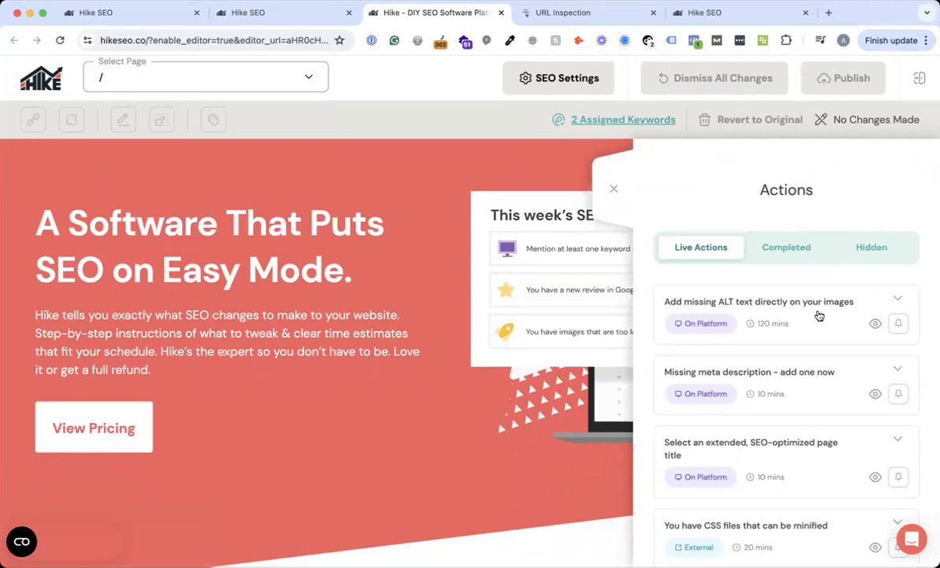
{"action": "left_click", "coordinate": [613, 189]}
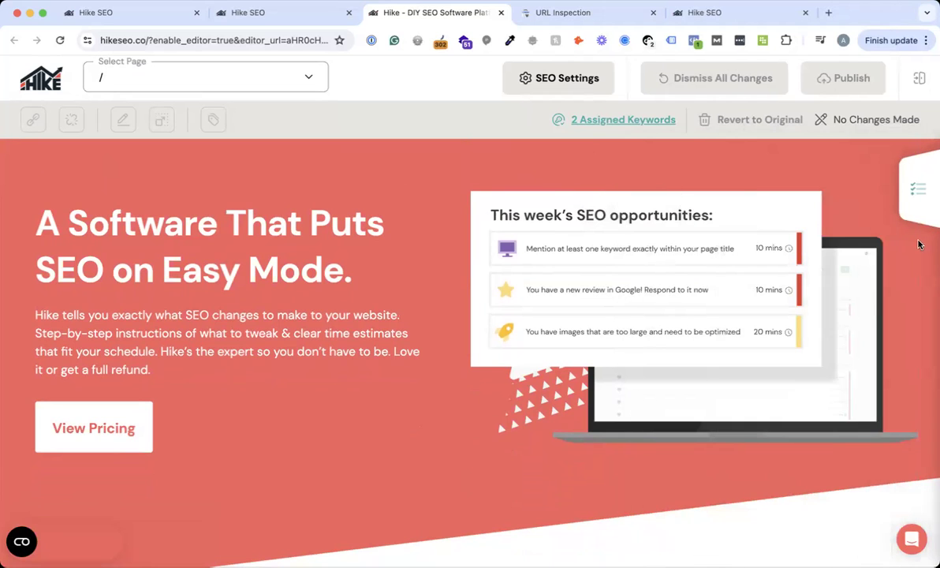
{"action": "left_click", "coordinate": [918, 189]}
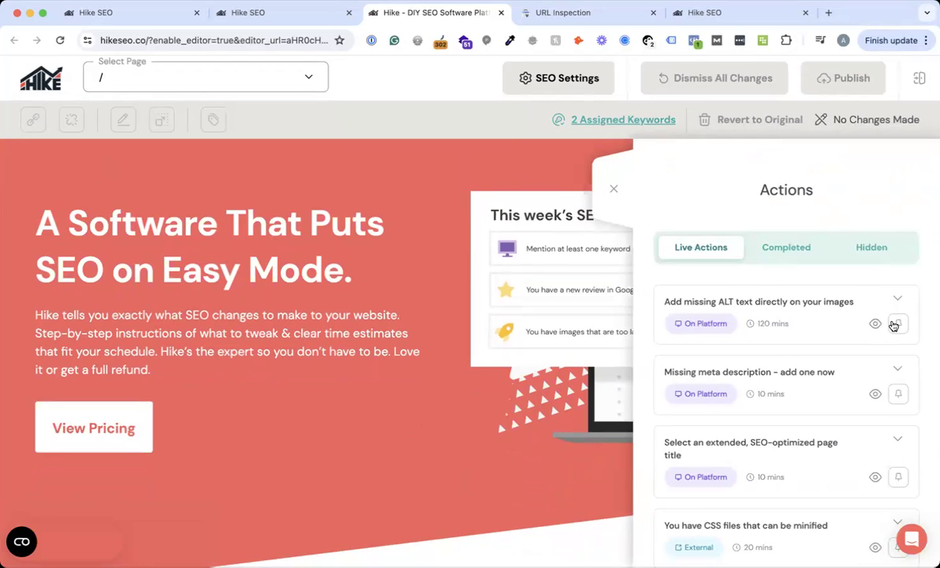
{"action": "left_click", "coordinate": [897, 323]}
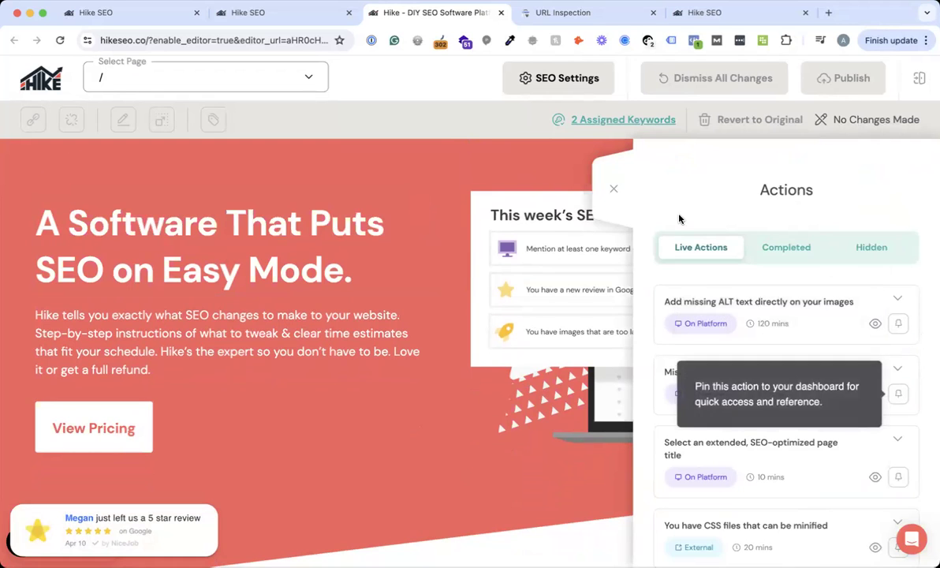
{"action": "left_click", "coordinate": [613, 190]}
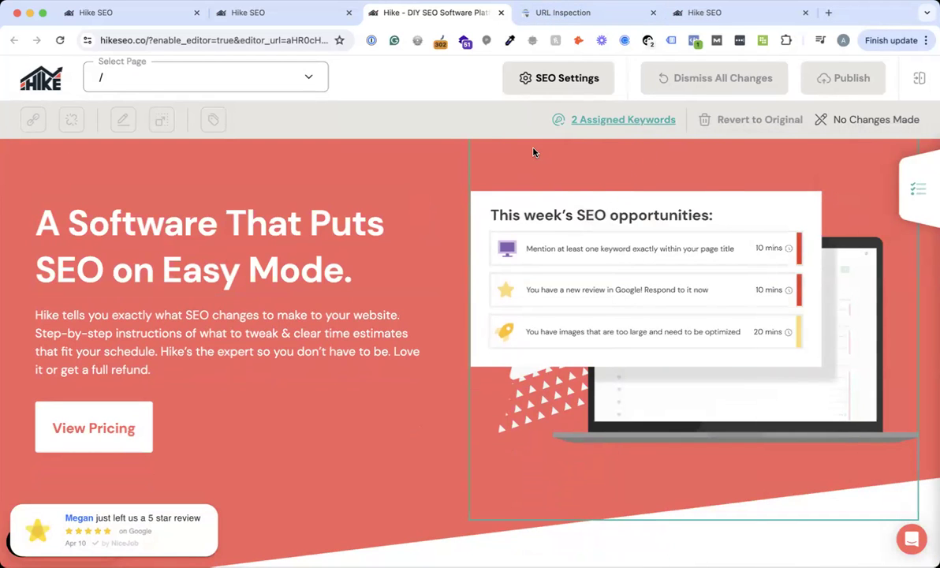
{"action": "left_click", "coordinate": [623, 120]}
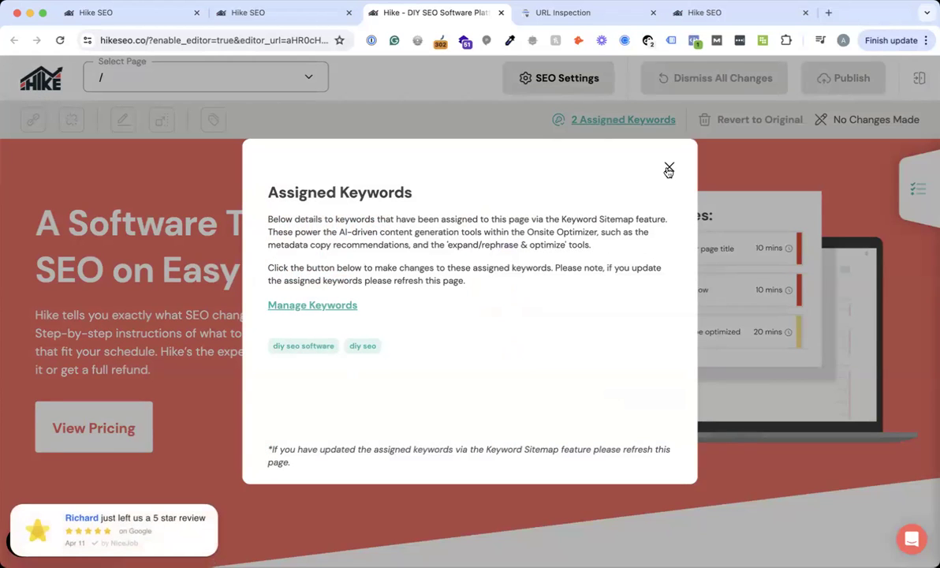
{"action": "left_click", "coordinate": [668, 169]}
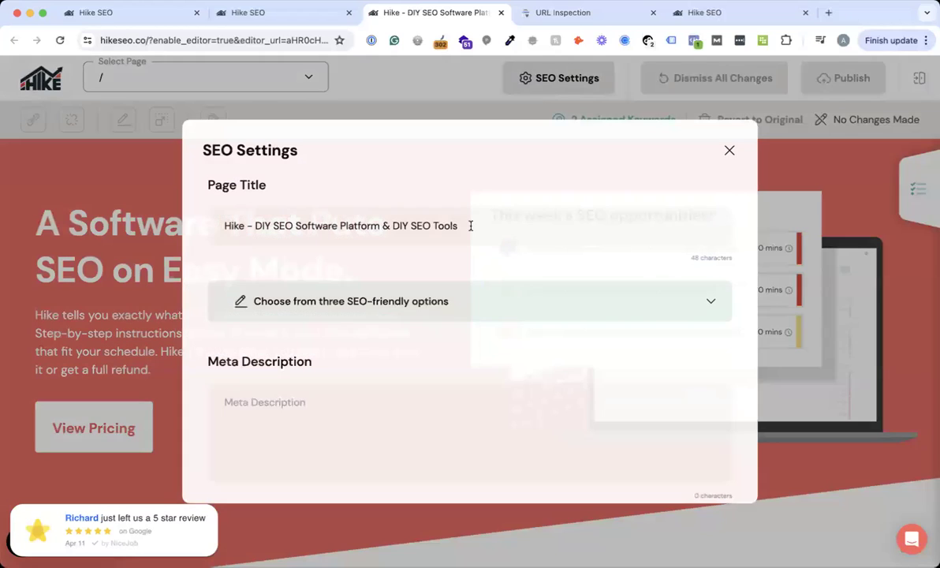
{"action": "left_click", "coordinate": [470, 224]}
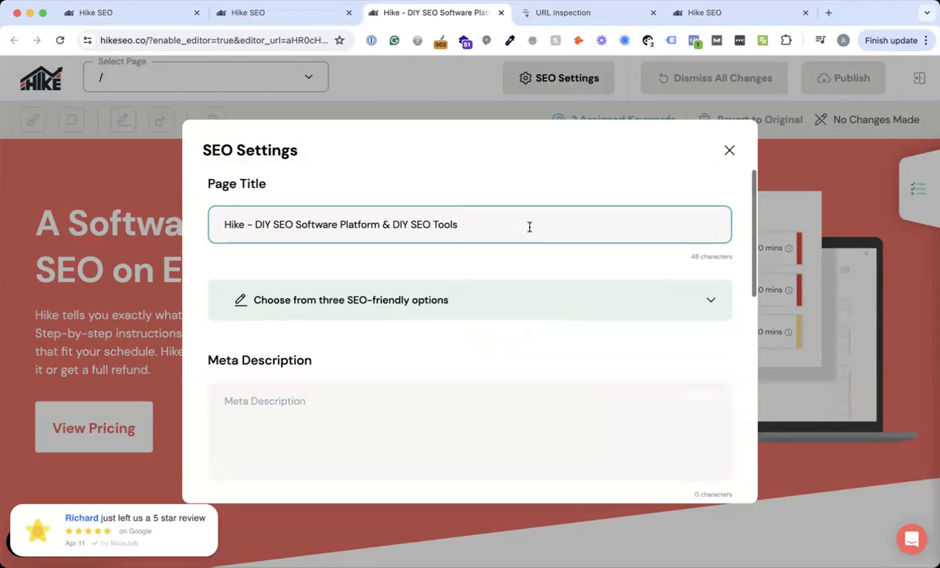
{"action": "scroll", "scroll_direction": "down", "scroll_amount": 3}
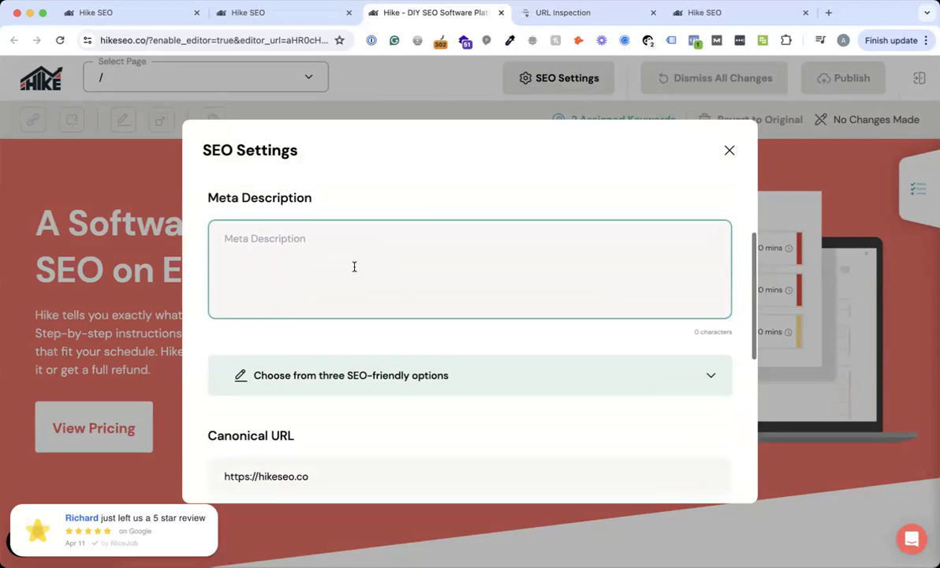
{"action": "scroll", "scroll_direction": "down", "scroll_amount": 3}
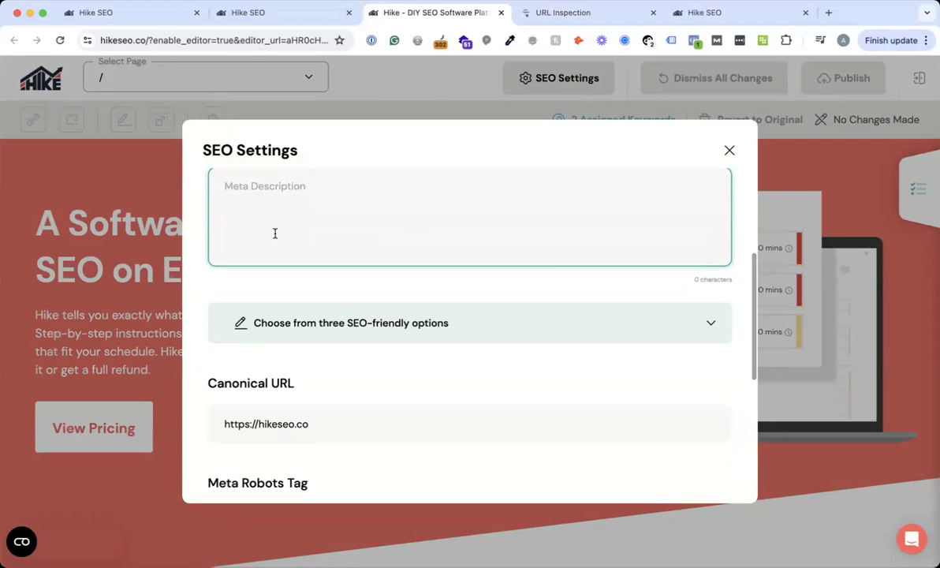
{"action": "scroll", "scroll_direction": "down", "scroll_amount": 3}
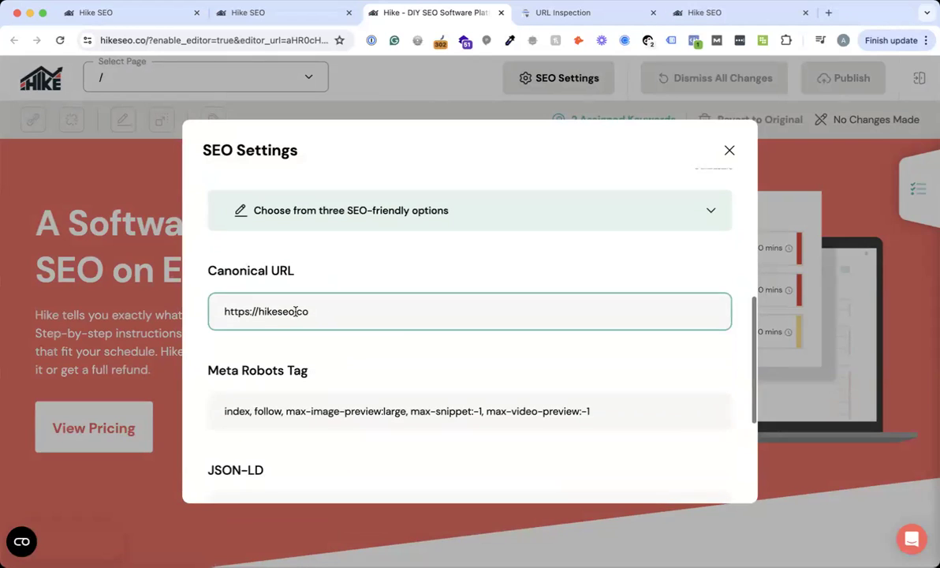
{"action": "scroll", "scroll_direction": "down", "scroll_amount": 3}
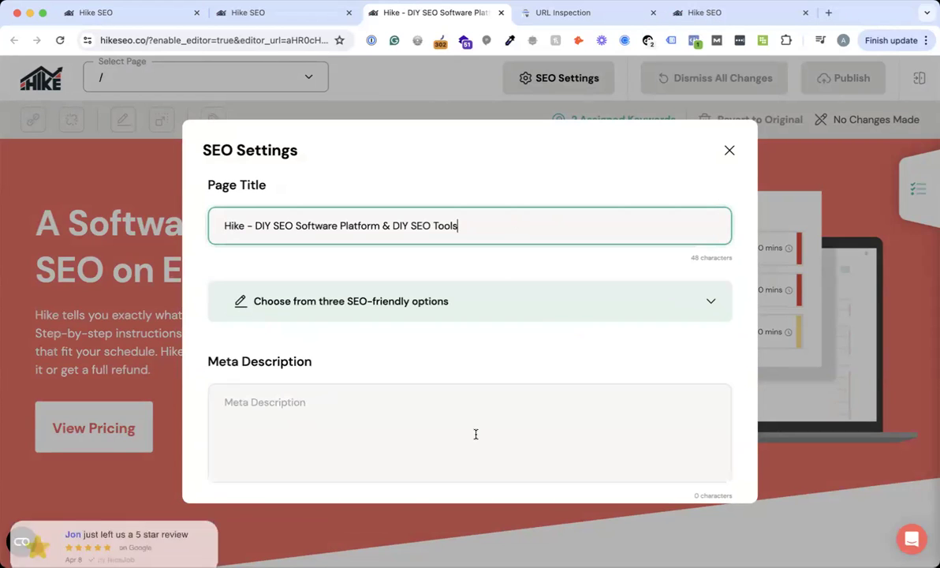
{"action": "scroll", "scroll_direction": "down", "scroll_amount": 3}
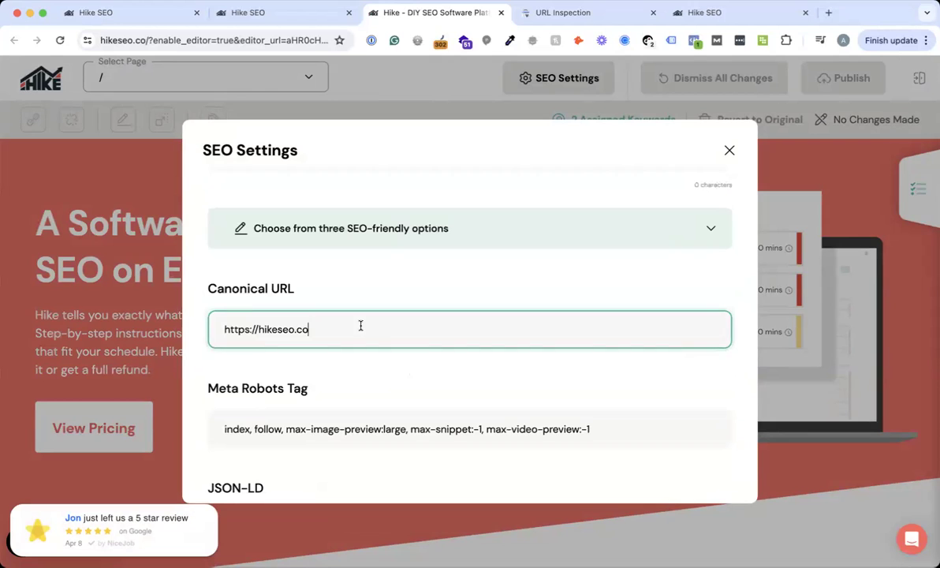
{"action": "left_click", "coordinate": [729, 150]}
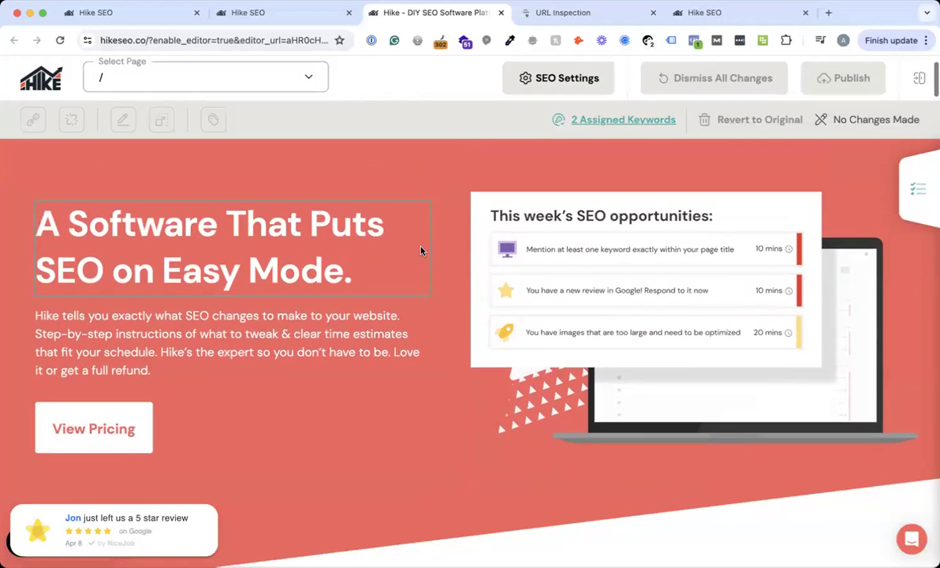
Replace 'Software' with 'Platform' in the homepage H1 heading
{"action": "left_click", "coordinate": [183, 233]}
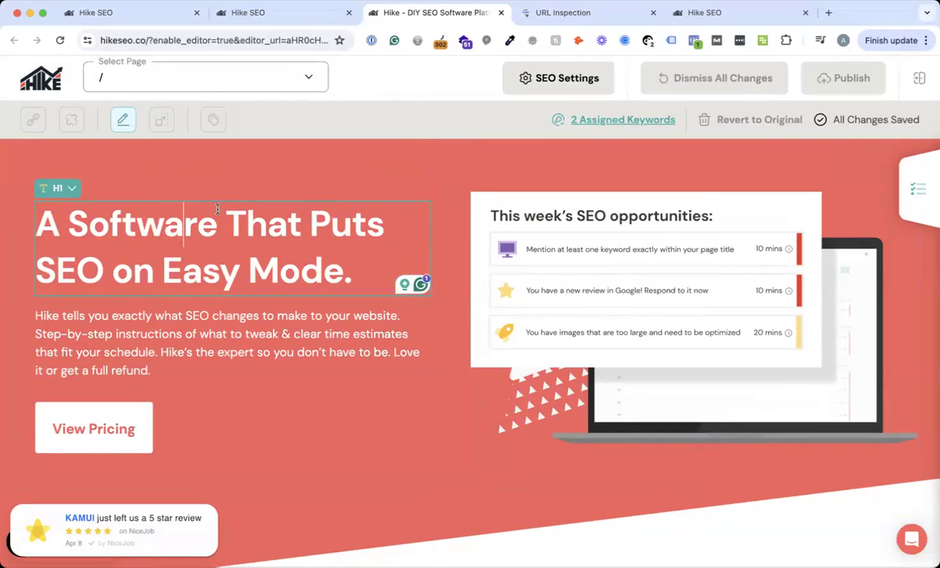
{"action": "double_click", "coordinate": [125, 224]}
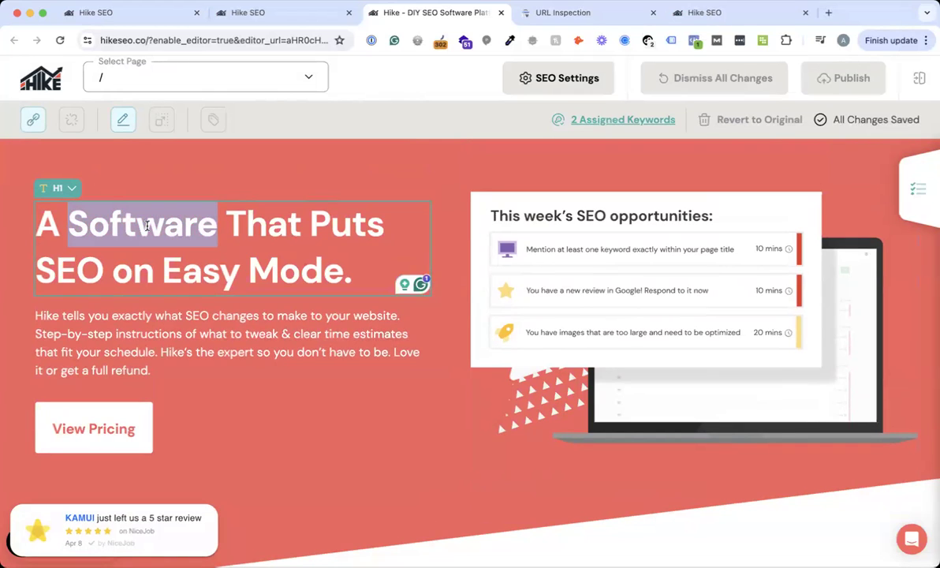
{"action": "type", "text": "Platfor"}
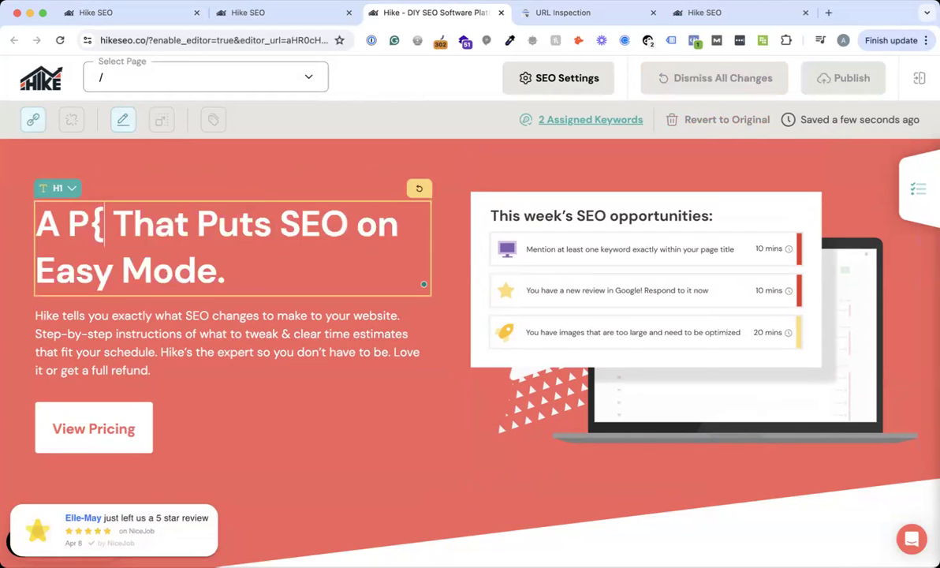
{"action": "type", "text": "latform"}
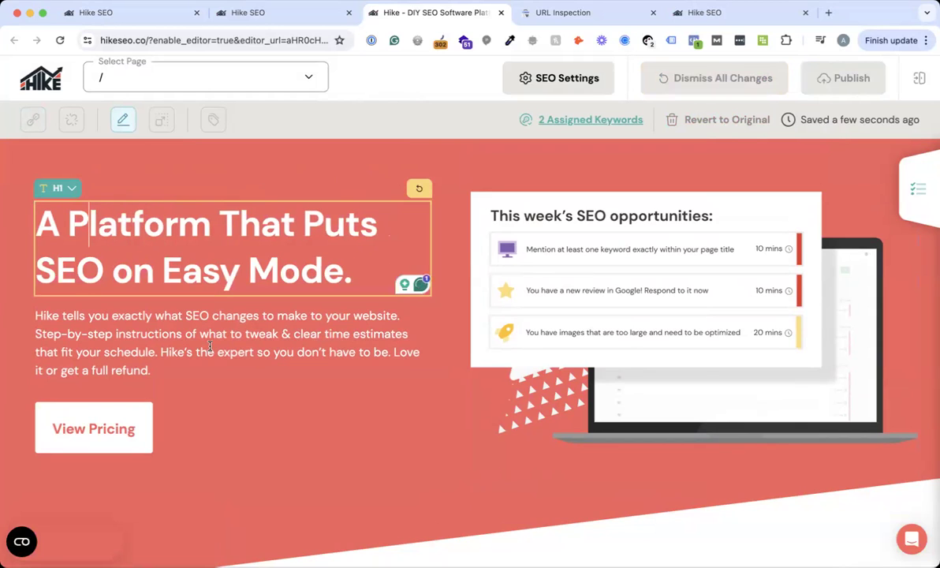
Append 'Edit.' to the end of the intro paragraph below the heading
{"action": "left_click", "coordinate": [161, 120]}
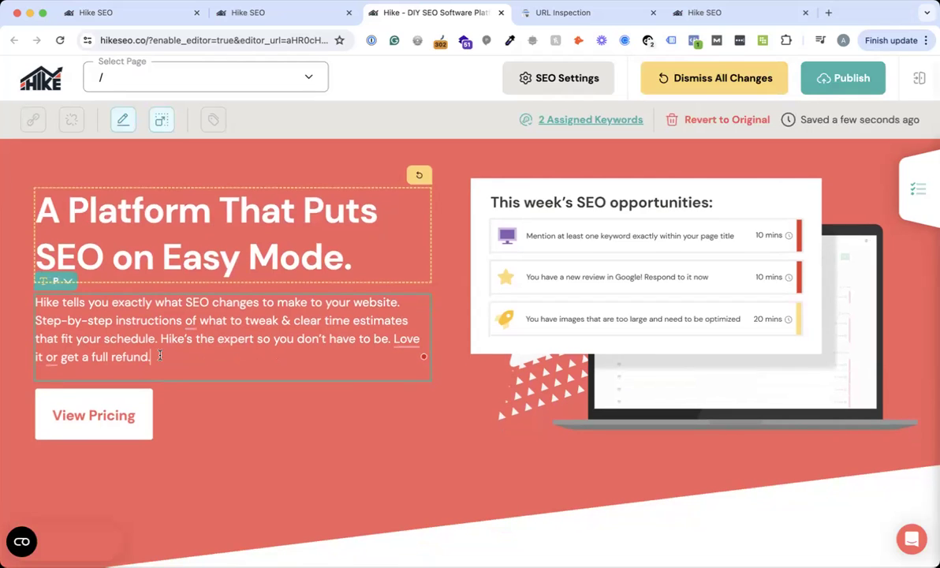
{"action": "type", "text": "Edi"}
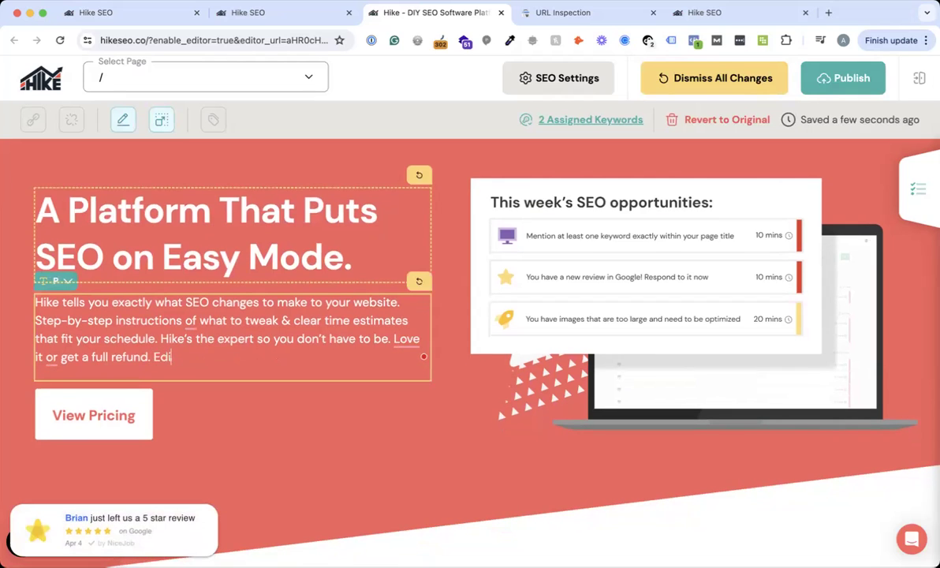
{"action": "scroll", "scroll_direction": "down", "scroll_amount": 3}
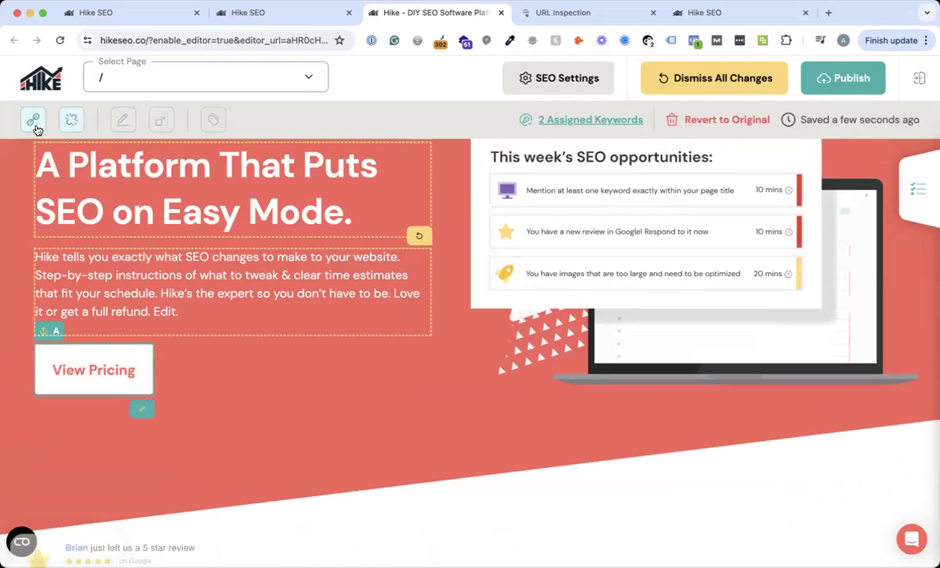
Select the Mark Robinson testimonial quote further down and show its heading-level choices
{"action": "left_click", "coordinate": [33, 120]}
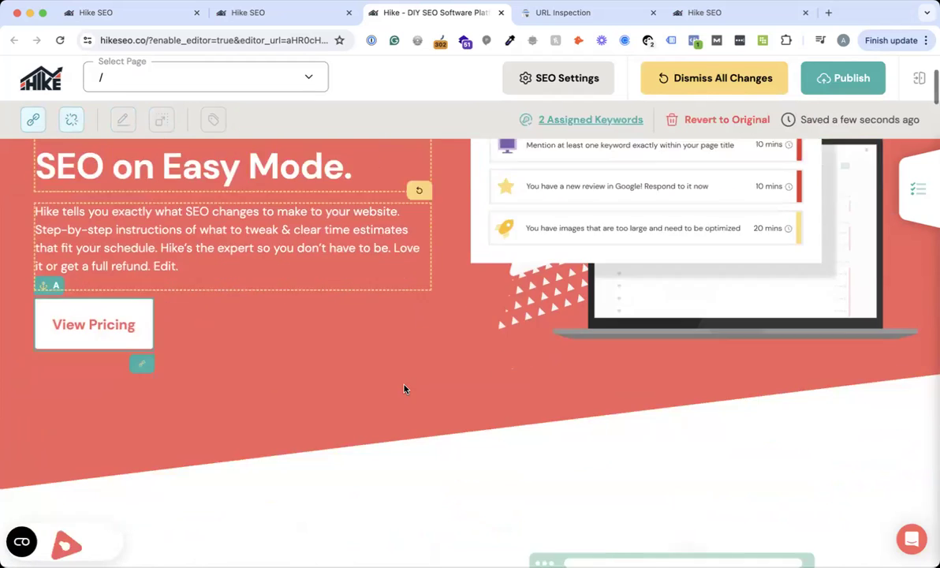
{"action": "scroll", "scroll_direction": "down", "scroll_amount": 3}
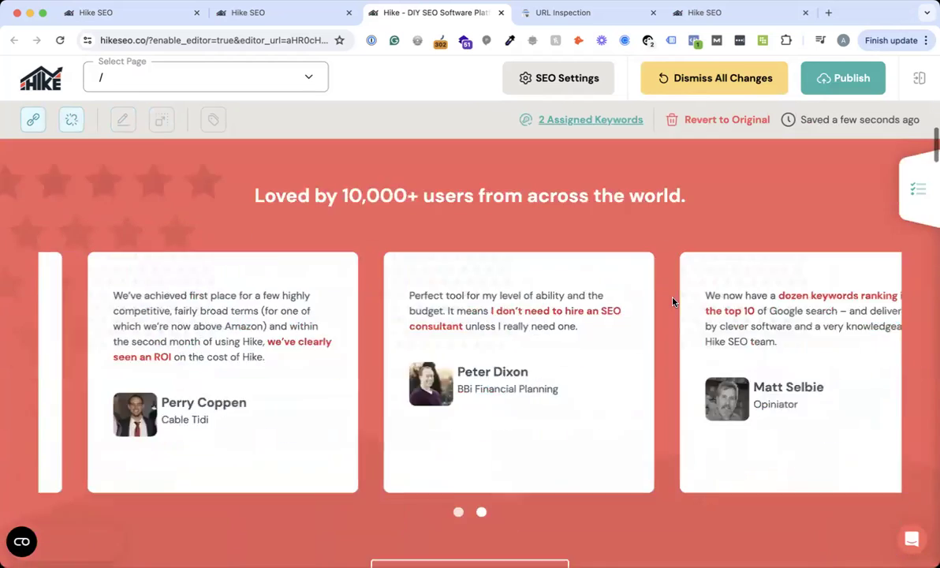
{"action": "scroll", "scroll_direction": "down", "scroll_amount": 3}
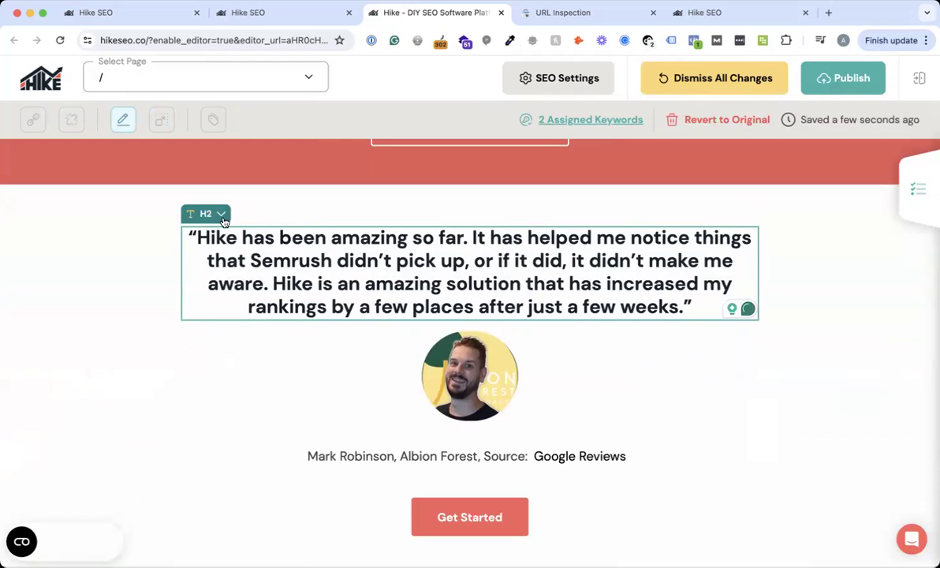
{"action": "left_click", "coordinate": [205, 215]}
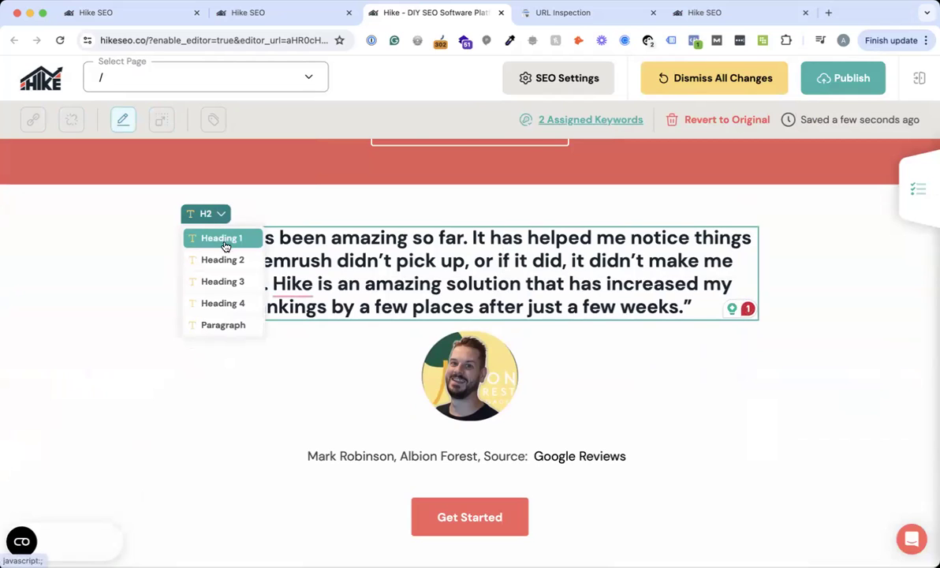
{"action": "mouse_move", "coordinate": [223, 325]}
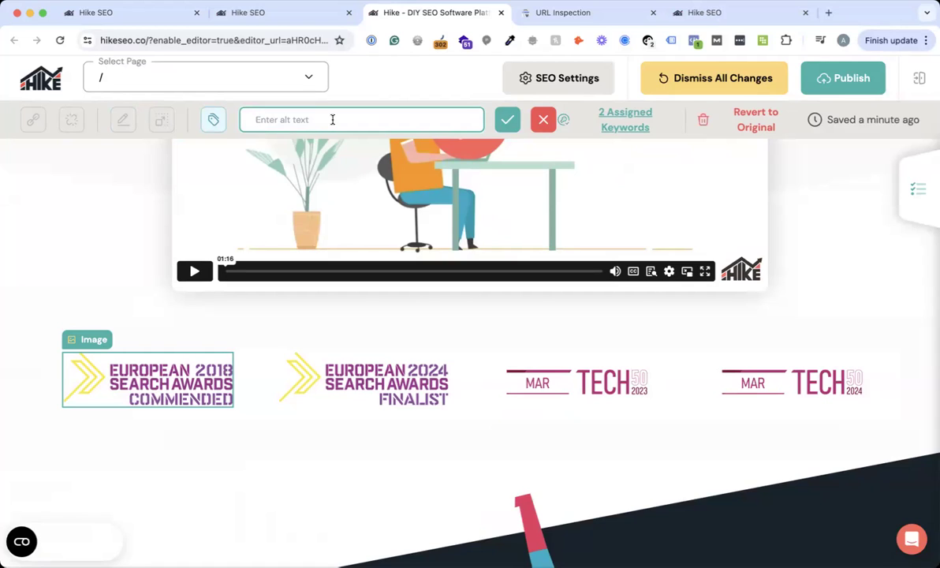
Give the European Search Awards 2018 badge the alt text 'Euro Search Award' and save it
{"action": "type", "text": "Euro Search Award"}
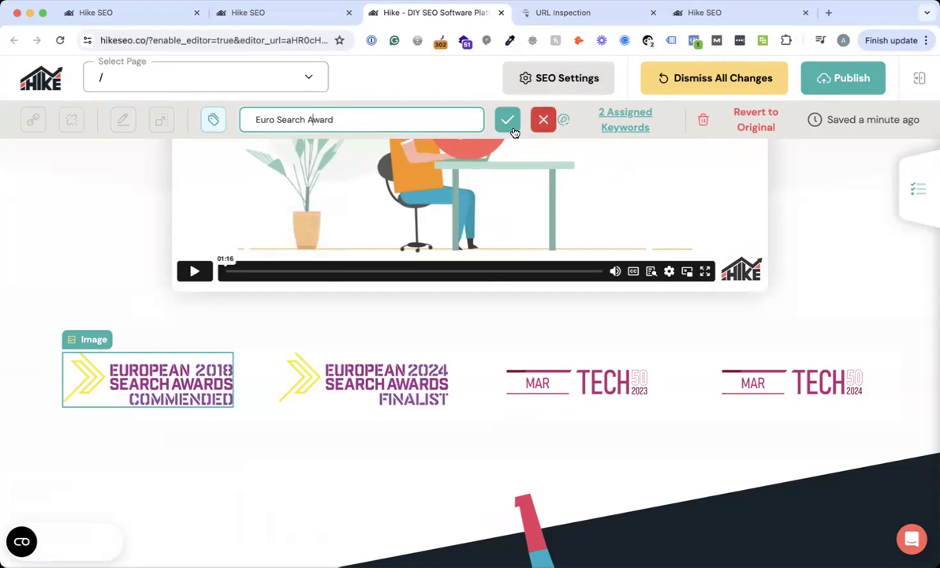
{"action": "left_click", "coordinate": [508, 120]}
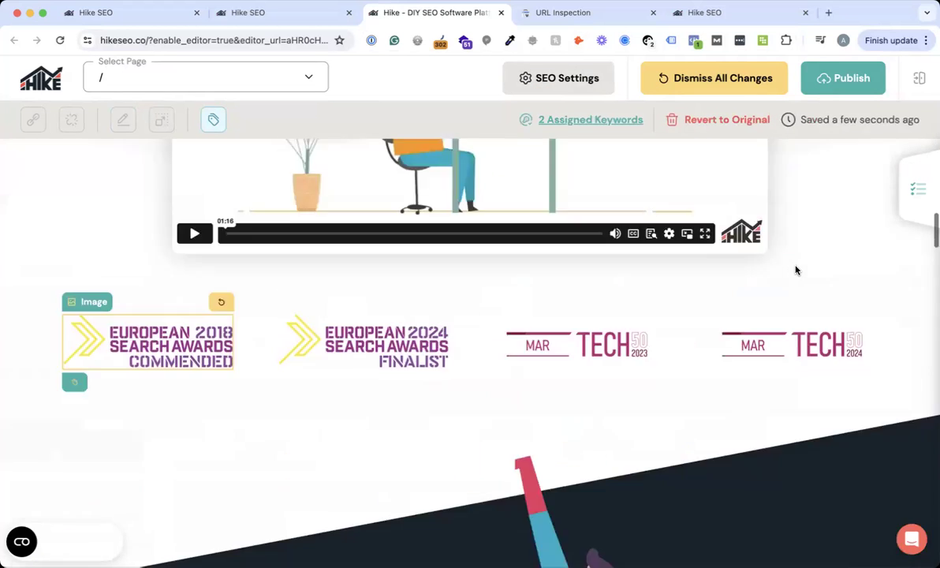
Close the Actions panel and show the suggested meta descriptions in SEO Settings
{"action": "scroll", "scroll_direction": "up", "scroll_amount": 3}
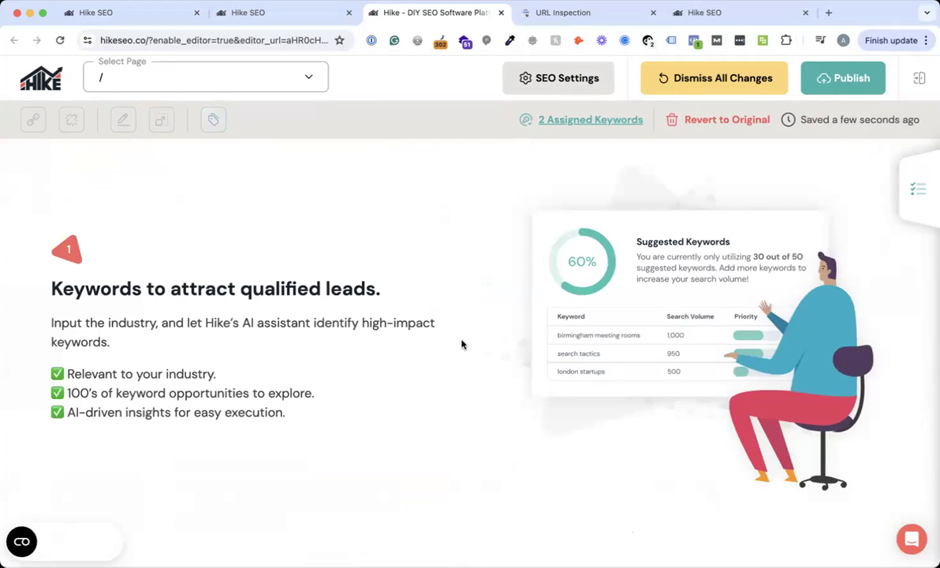
{"action": "scroll", "scroll_direction": "down", "scroll_amount": 3}
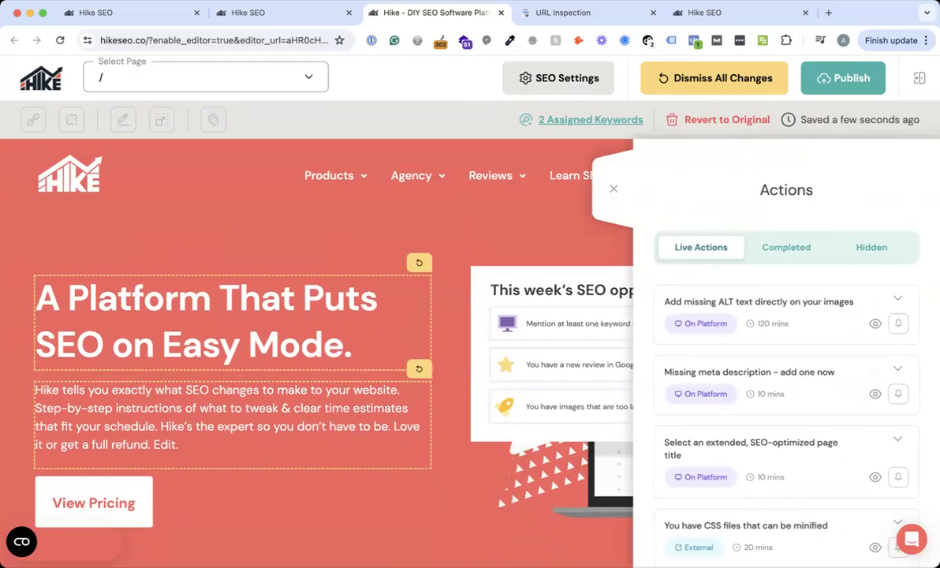
{"action": "mouse_move", "coordinate": [614, 189]}
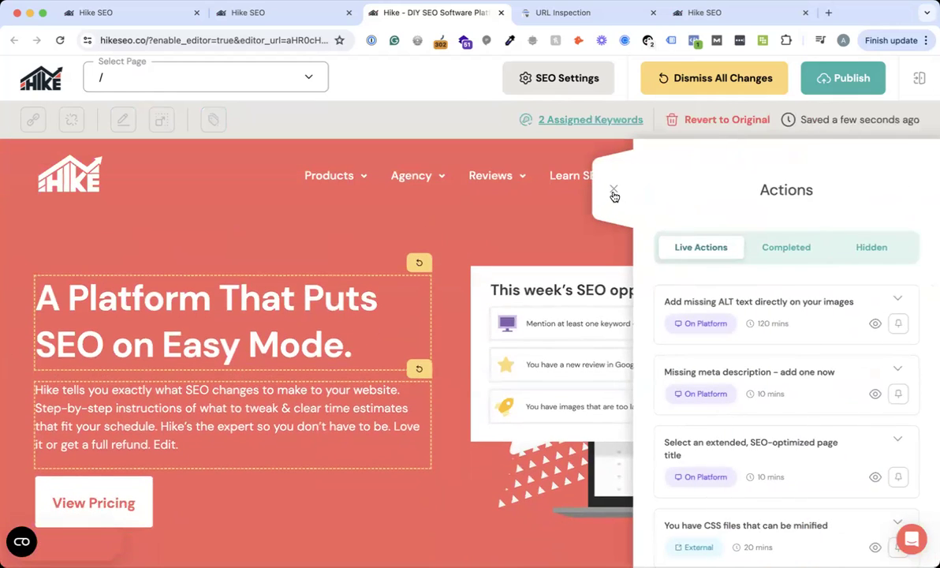
{"action": "left_click", "coordinate": [615, 195]}
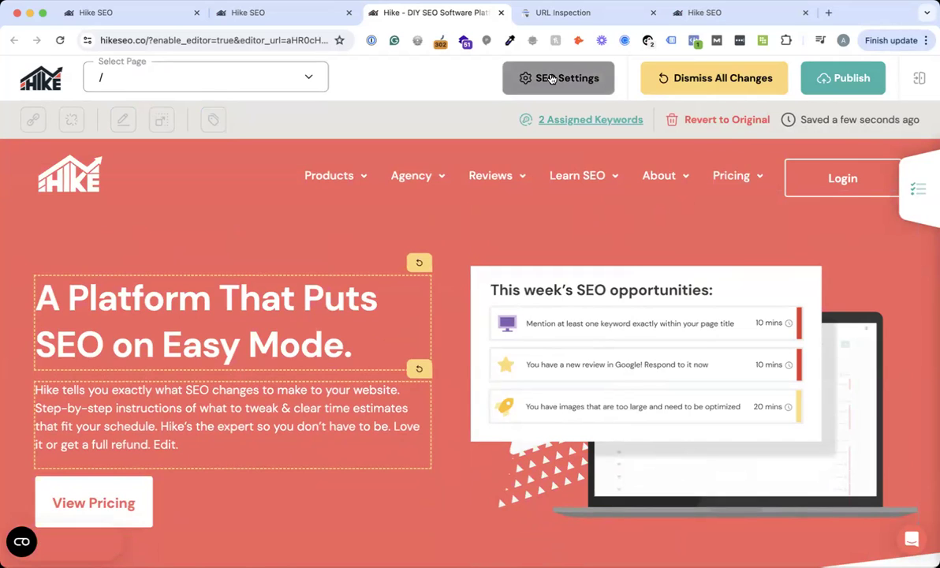
{"action": "left_click", "coordinate": [559, 78]}
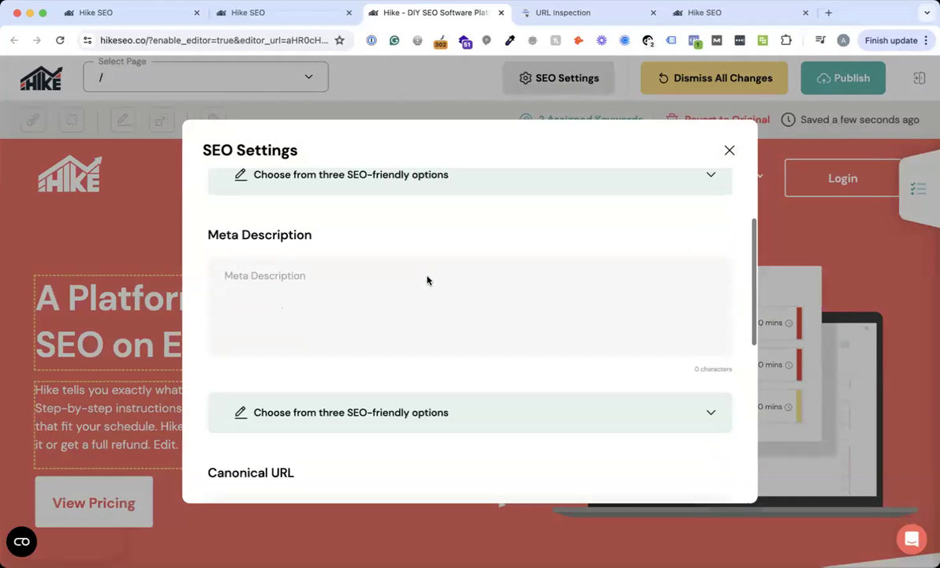
{"action": "left_click", "coordinate": [470, 283]}
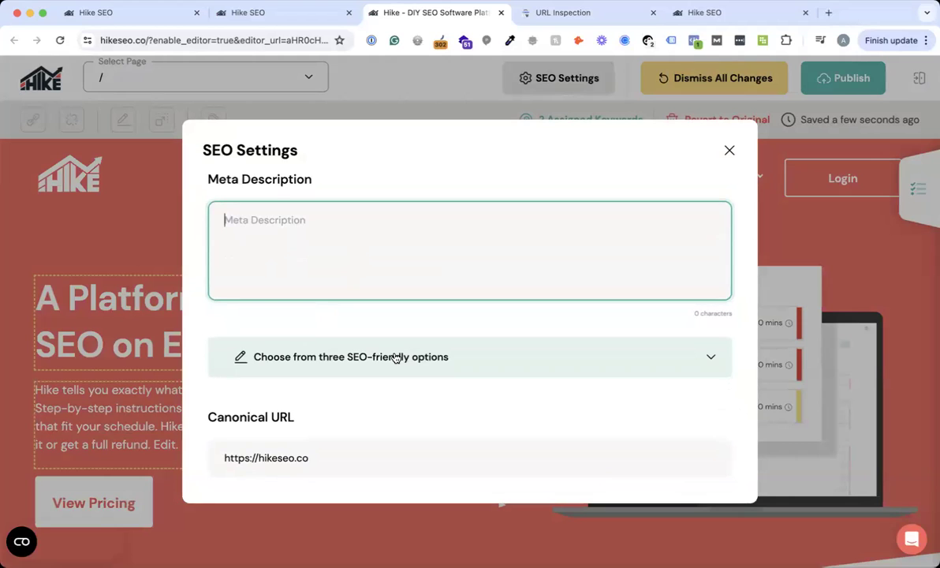
{"action": "left_click", "coordinate": [350, 356]}
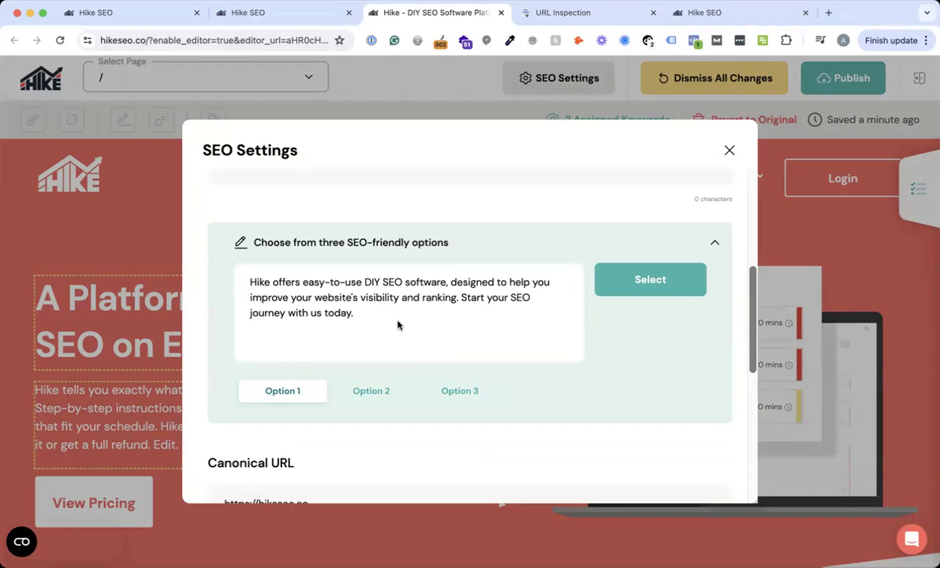
{"action": "mouse_move", "coordinate": [481, 287]}
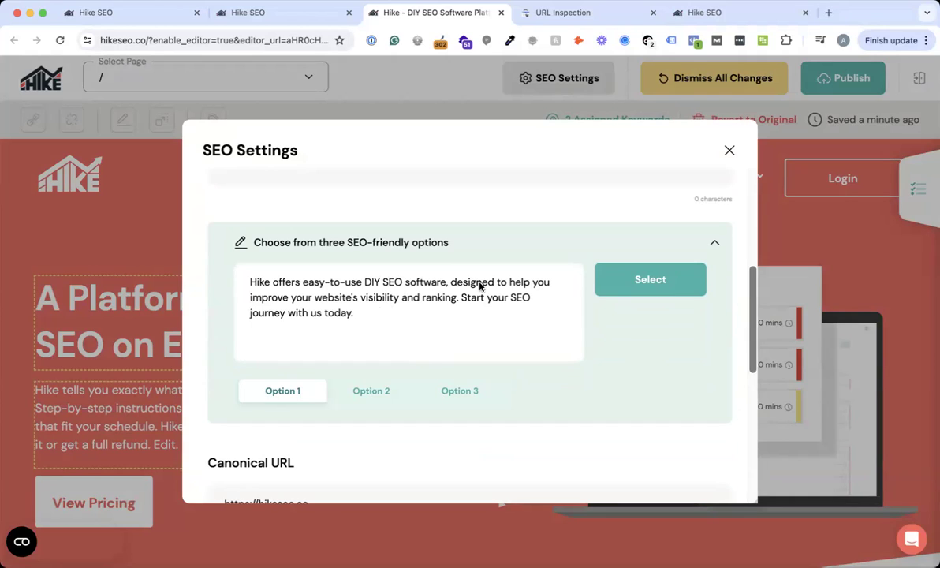
{"action": "mouse_move", "coordinate": [438, 306]}
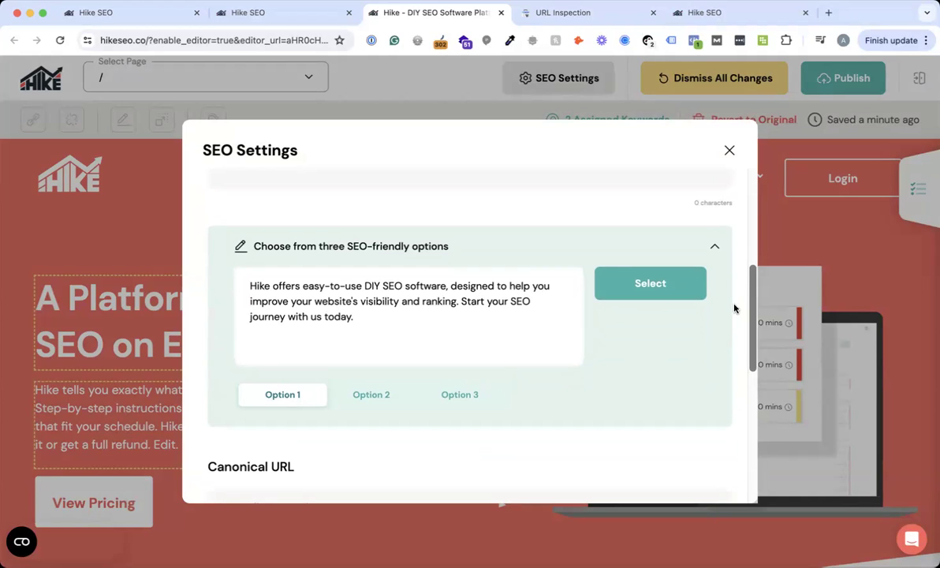
Apply suggested meta description Option 1 and save the SEO settings
{"action": "left_click", "coordinate": [649, 284]}
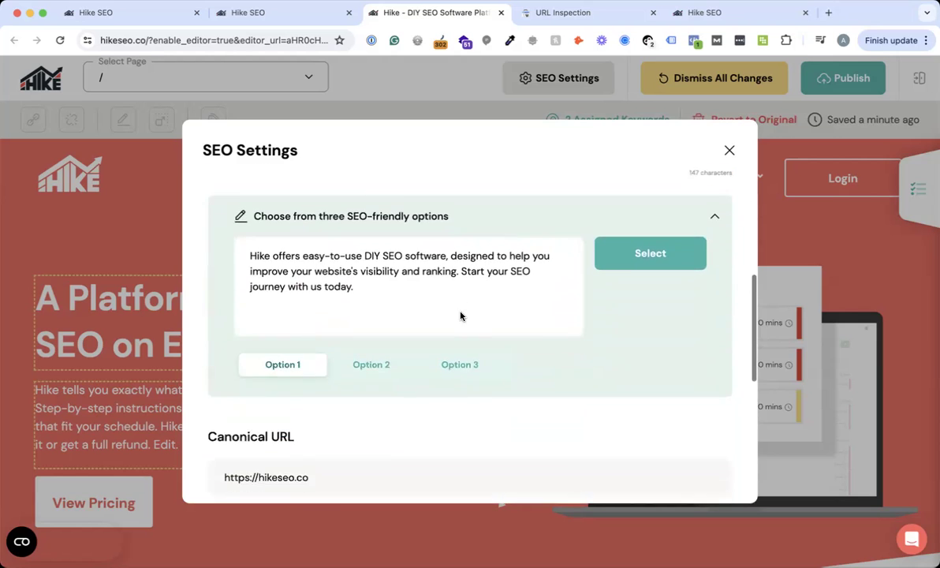
{"action": "scroll", "scroll_direction": "down", "scroll_amount": 3}
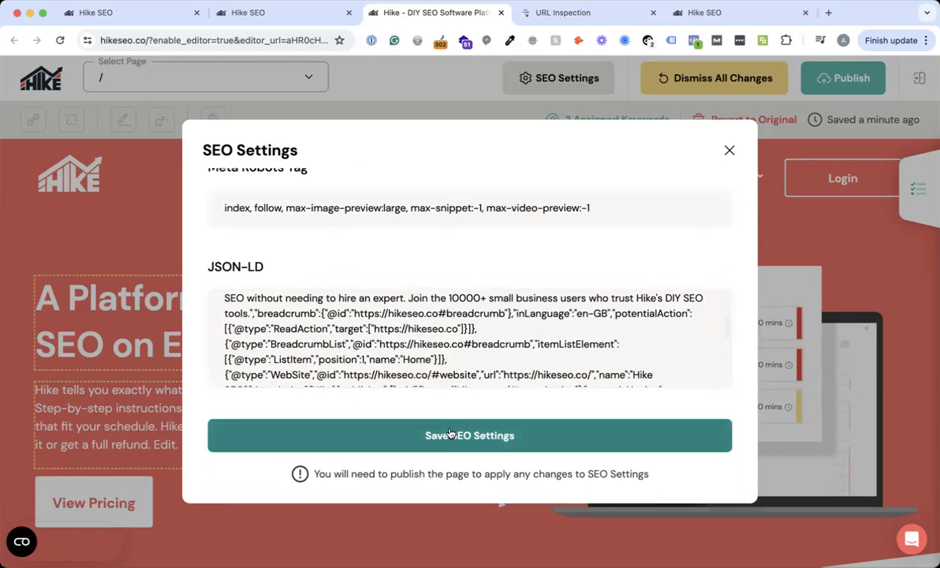
{"action": "left_click", "coordinate": [470, 436]}
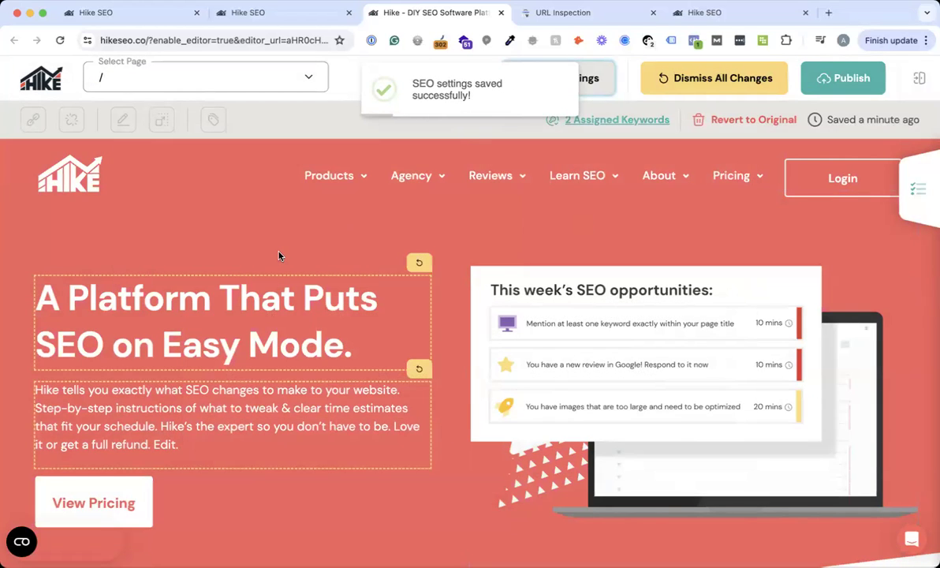
AI-rephrase the hero paragraph so it begins 'Hike is your go-to DIY SEO software'
{"action": "scroll", "scroll_direction": "down", "scroll_amount": 3}
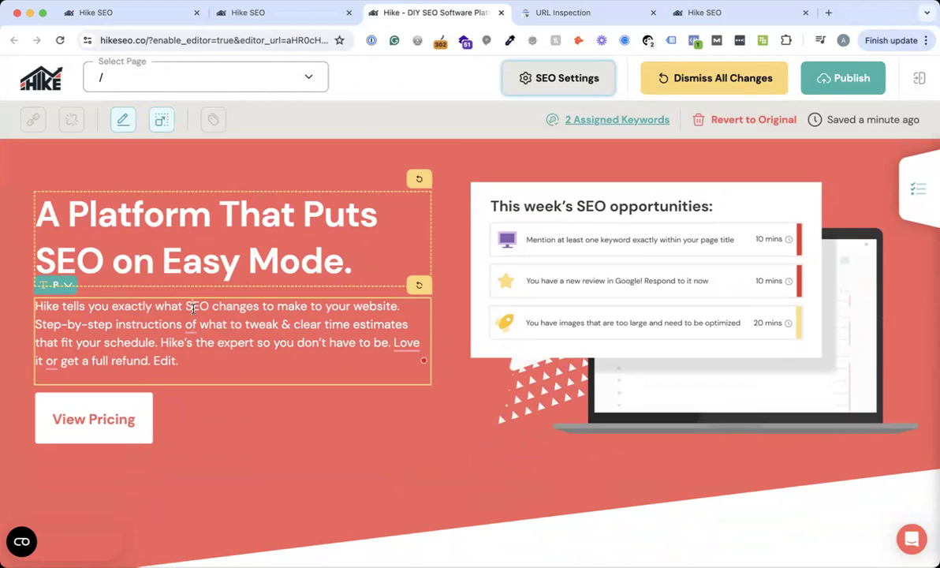
{"action": "mouse_move", "coordinate": [123, 120]}
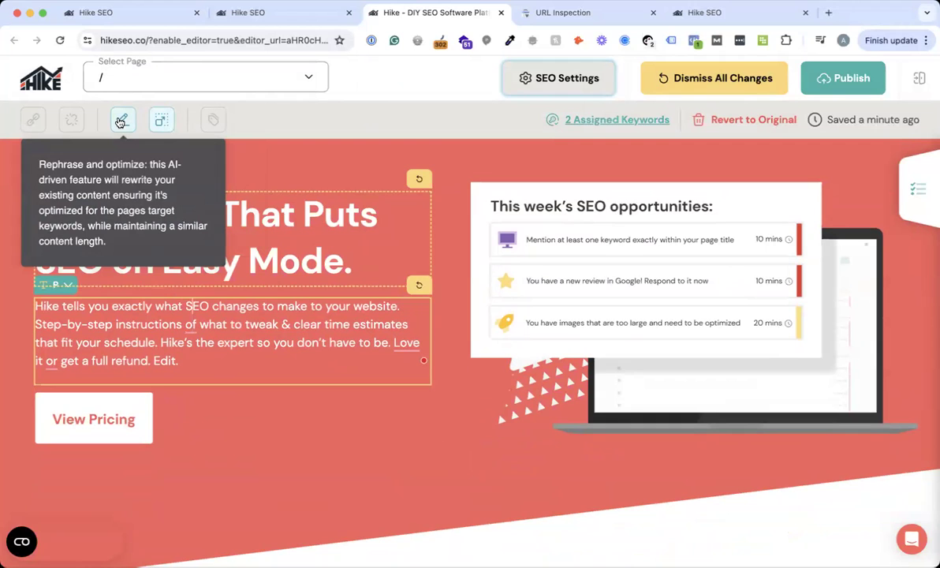
{"action": "mouse_move", "coordinate": [123, 120]}
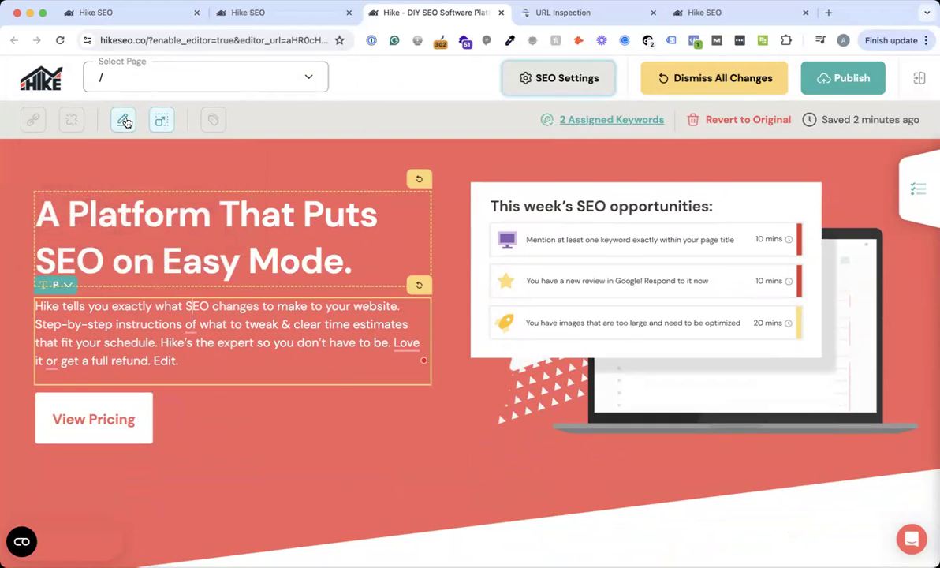
{"action": "mouse_move", "coordinate": [123, 120]}
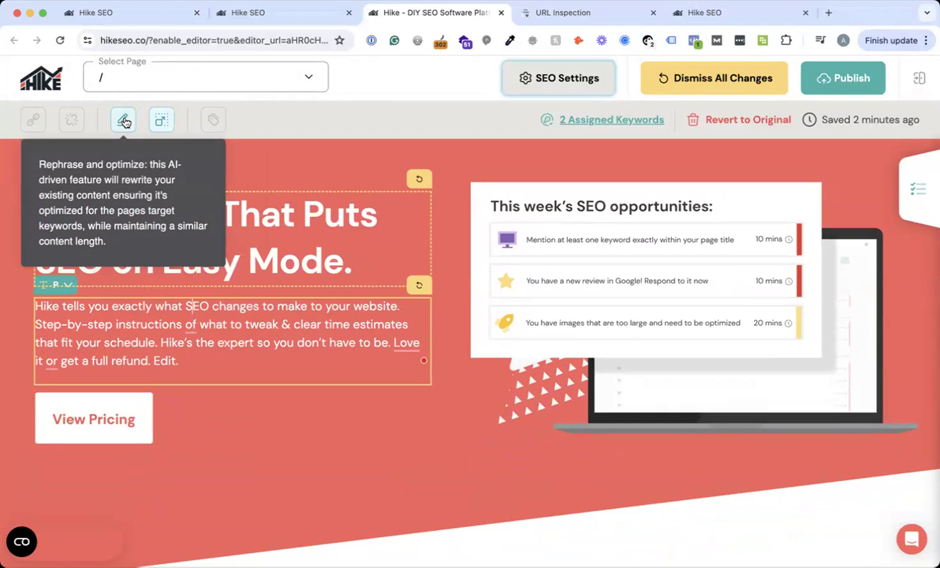
{"action": "mouse_move", "coordinate": [161, 120]}
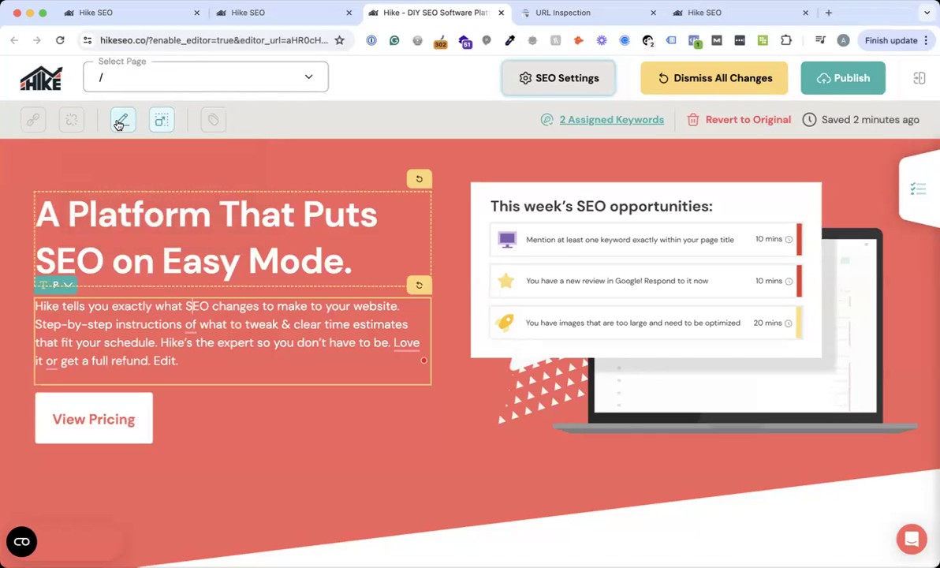
{"action": "left_click", "coordinate": [123, 120]}
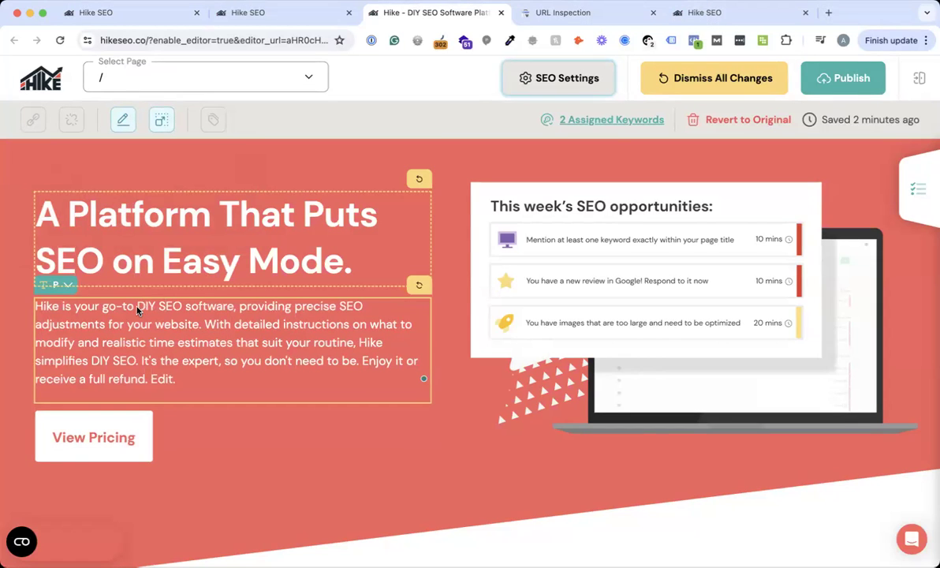
{"action": "left_click", "coordinate": [612, 120]}
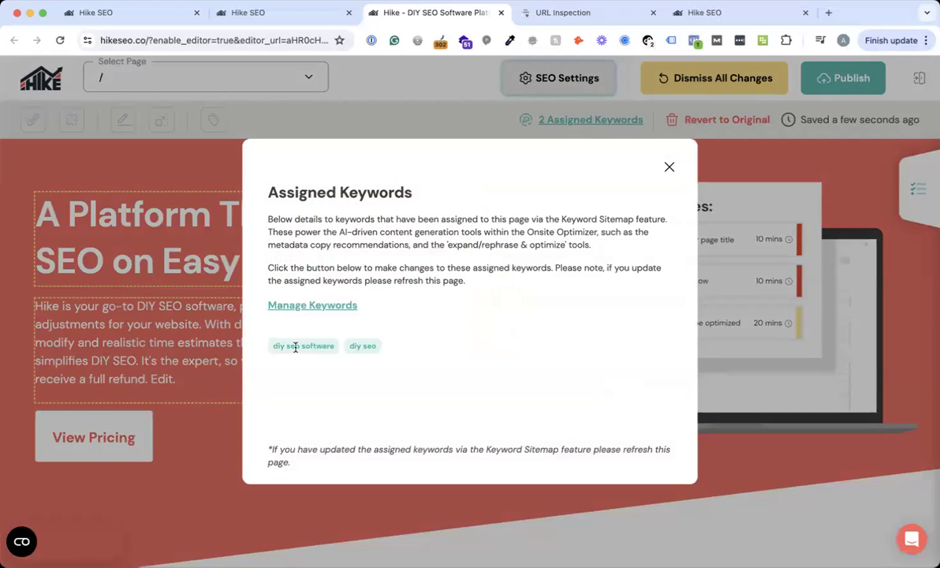
{"action": "left_click", "coordinate": [668, 167]}
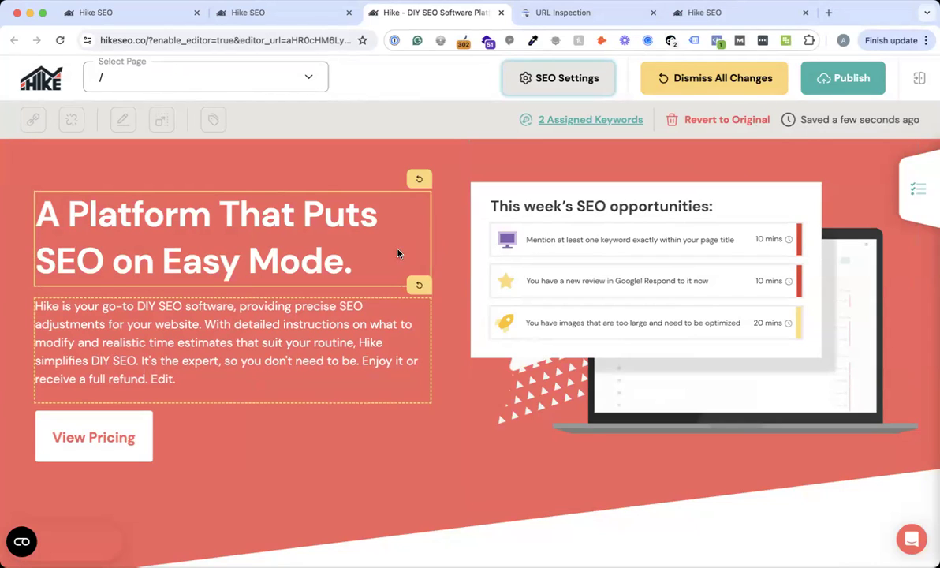
{"action": "mouse_move", "coordinate": [366, 164]}
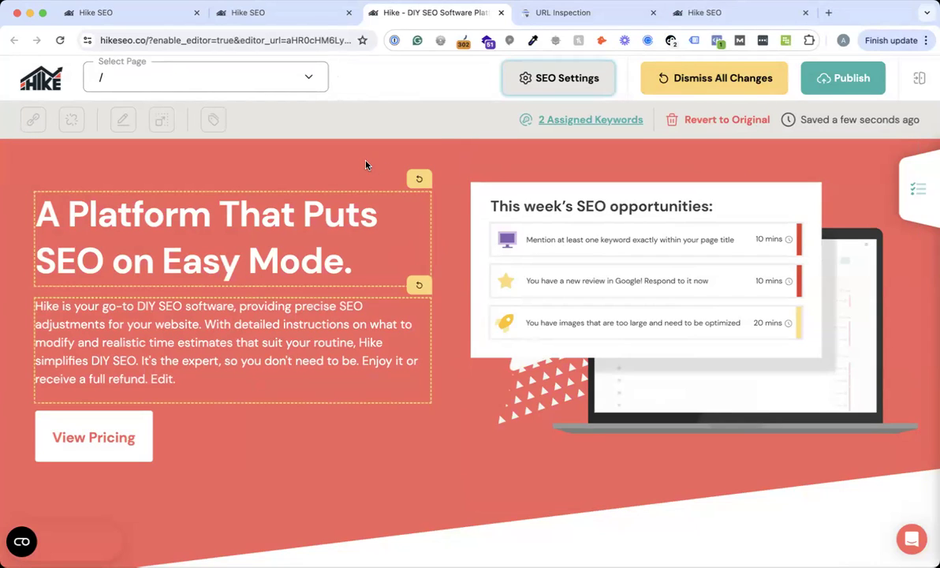
{"action": "mouse_move", "coordinate": [842, 78]}
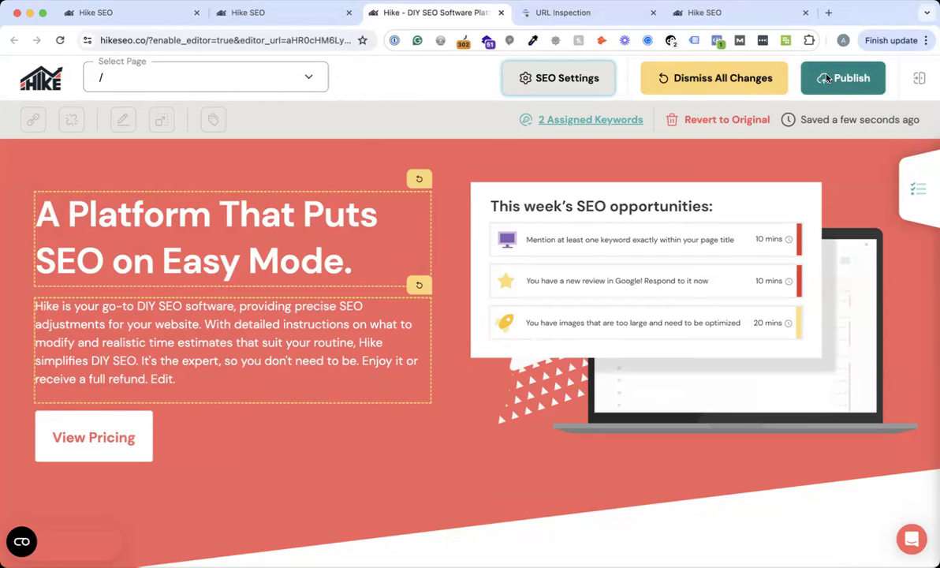
{"action": "mouse_move", "coordinate": [463, 156]}
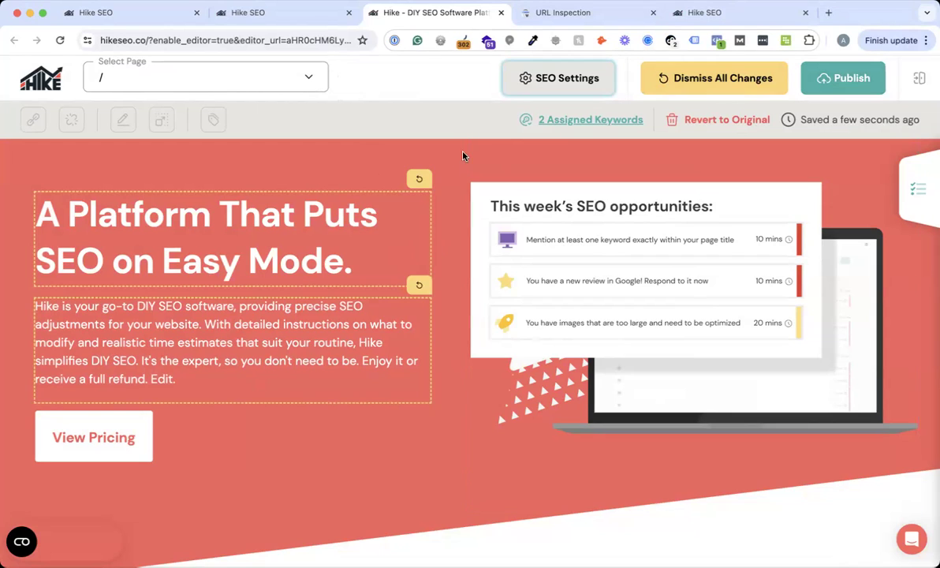
Publish the homepage changes live, confirm, and view the live website
{"action": "left_click", "coordinate": [164, 334]}
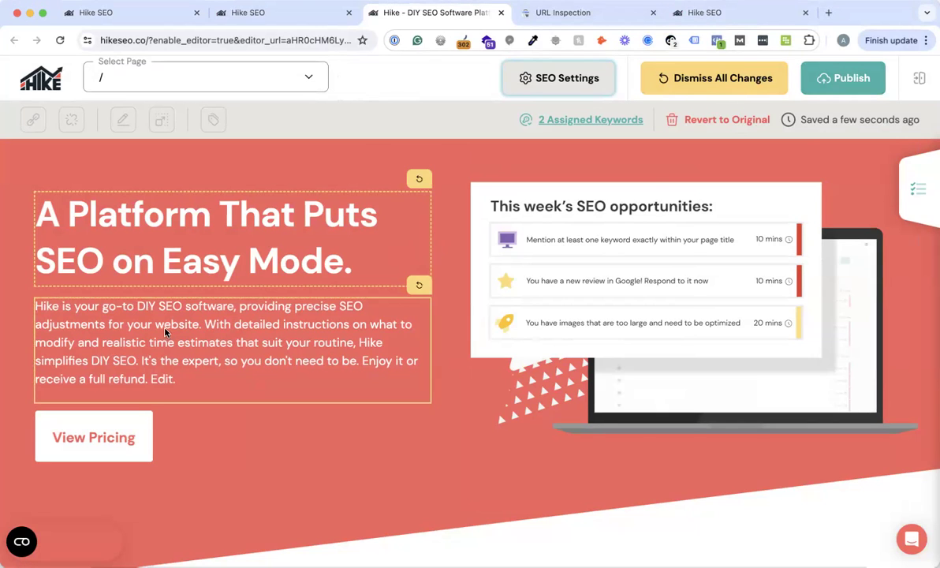
{"action": "left_click", "coordinate": [842, 77]}
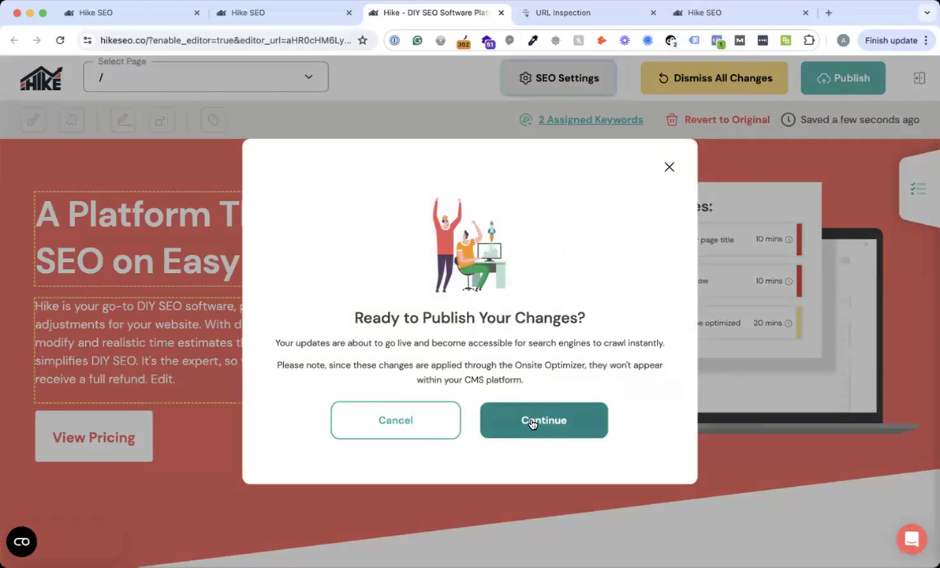
{"action": "left_click", "coordinate": [543, 420]}
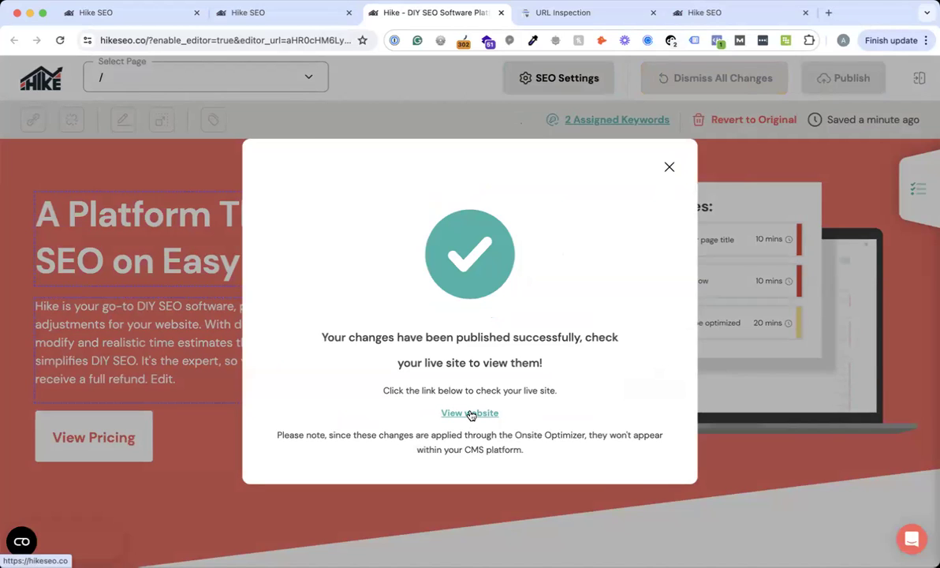
{"action": "left_click", "coordinate": [470, 413]}
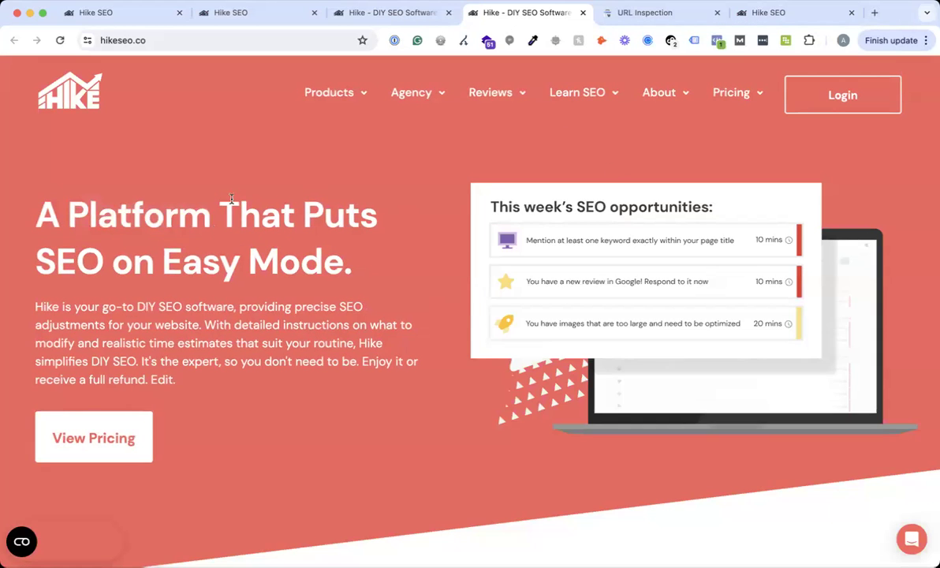
{"action": "mouse_move", "coordinate": [129, 203]}
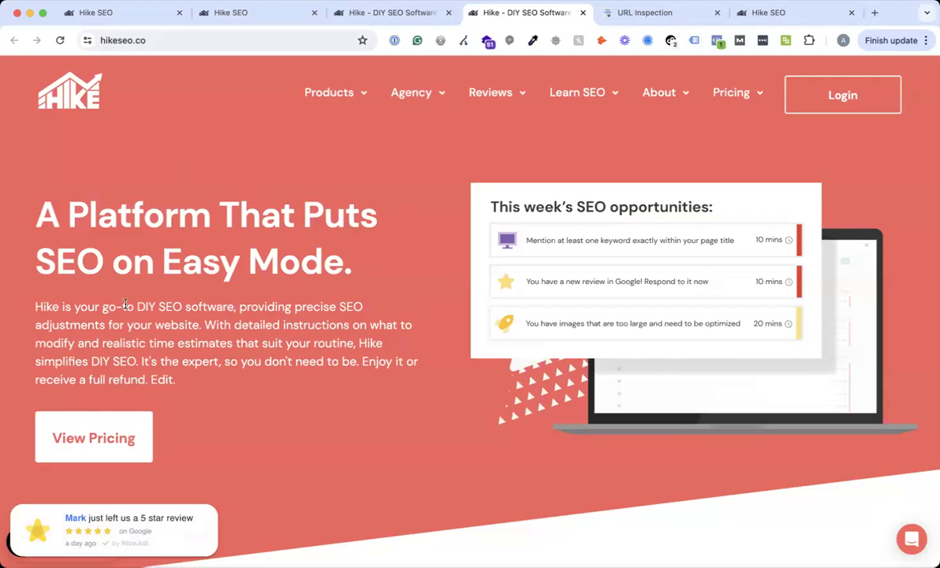
{"action": "mouse_move", "coordinate": [206, 303]}
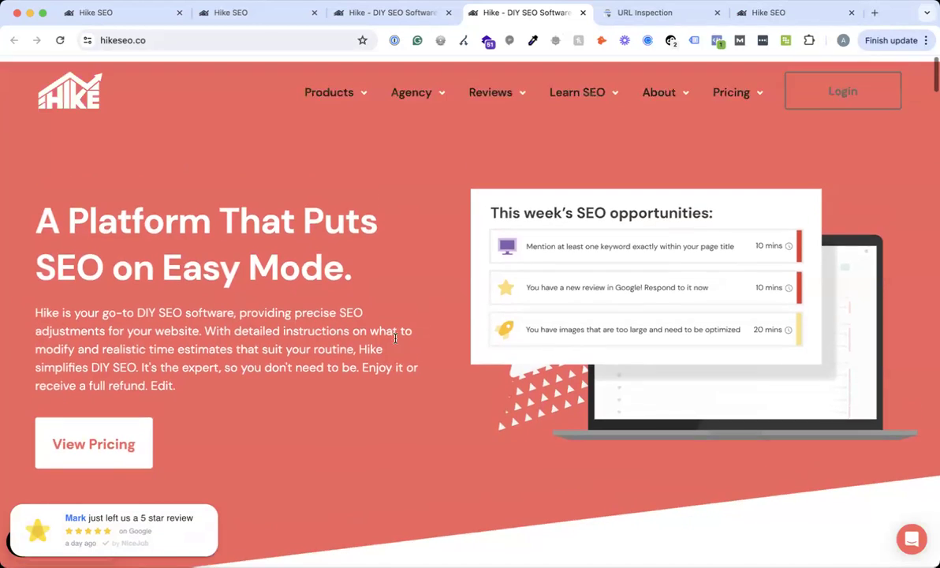
Check the meta description in DevTools, then inspect the award image's markup on the live page
{"action": "key", "text": "F12"}
{"action": "type", "text": "descri"}
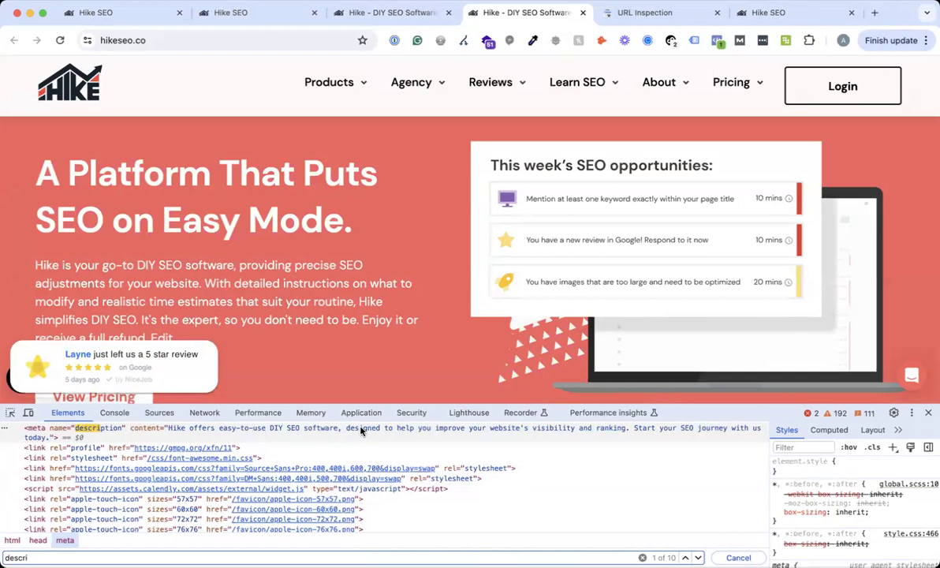
{"action": "left_click", "coordinate": [928, 412]}
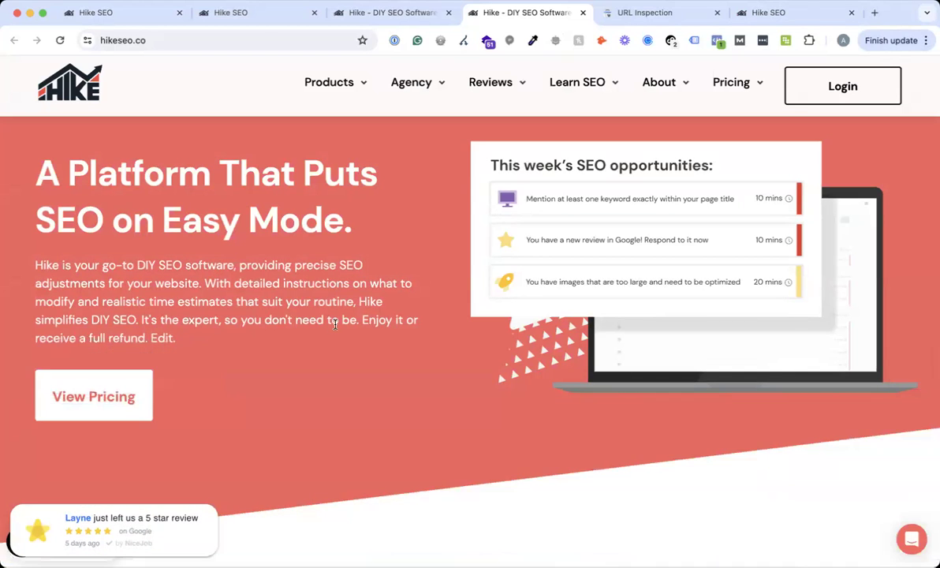
{"action": "scroll", "scroll_direction": "down", "scroll_amount": 3}
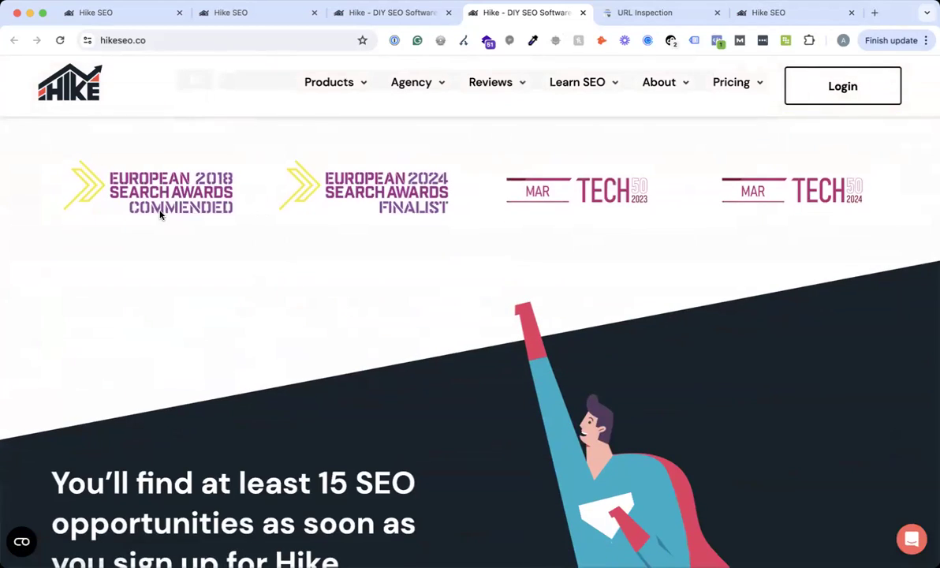
{"action": "right_click", "coordinate": [160, 215]}
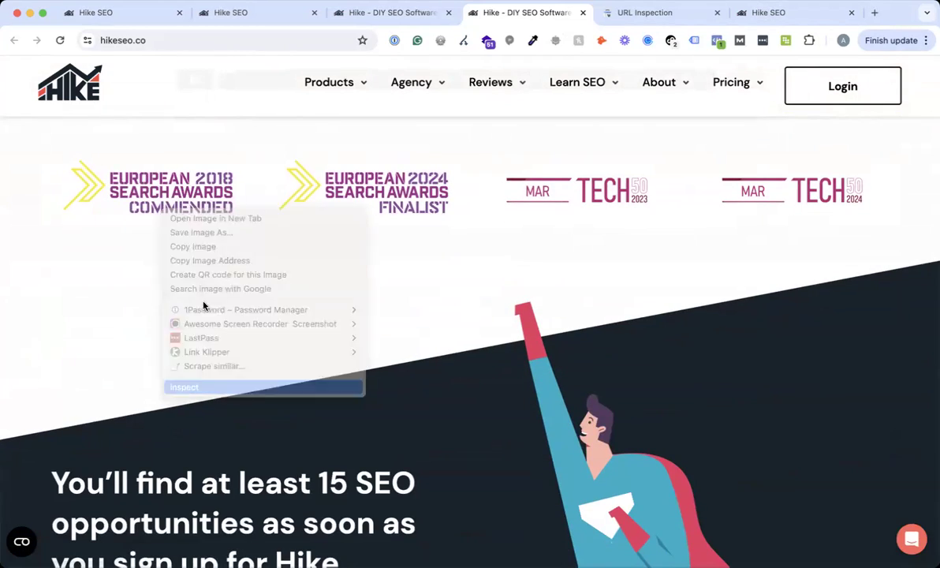
{"action": "left_click", "coordinate": [185, 386]}
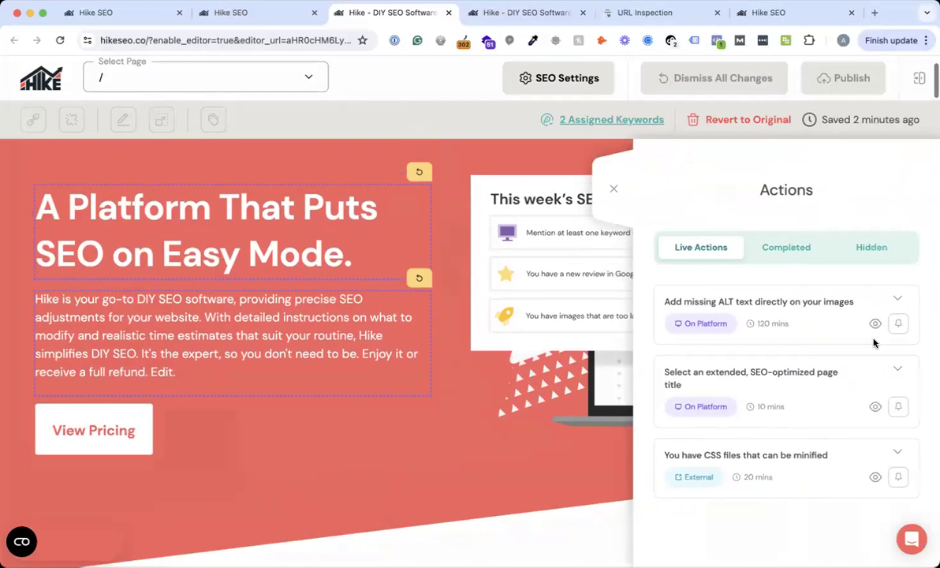
{"action": "mouse_move", "coordinate": [812, 308]}
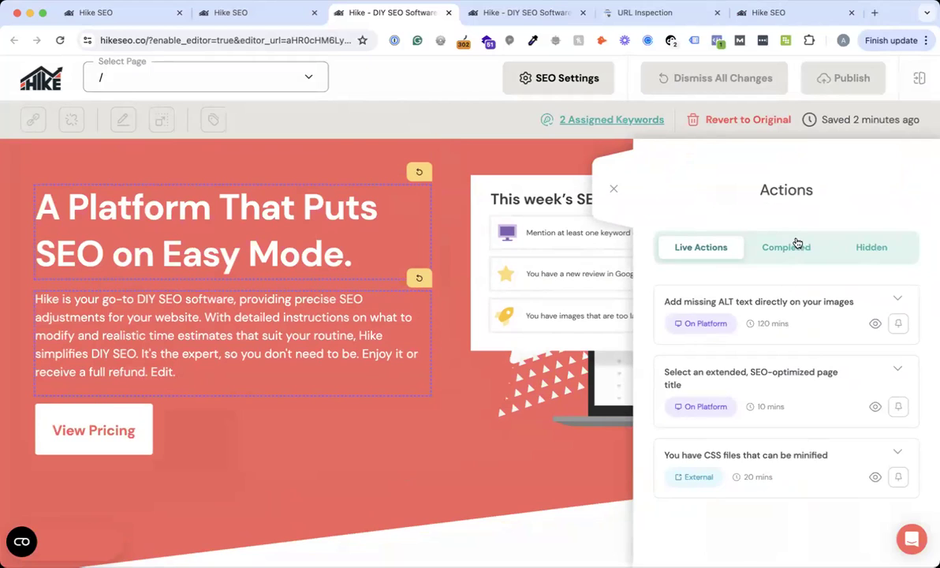
Review the Completed tab of the Actions panel, then close it
{"action": "left_click", "coordinate": [785, 246]}
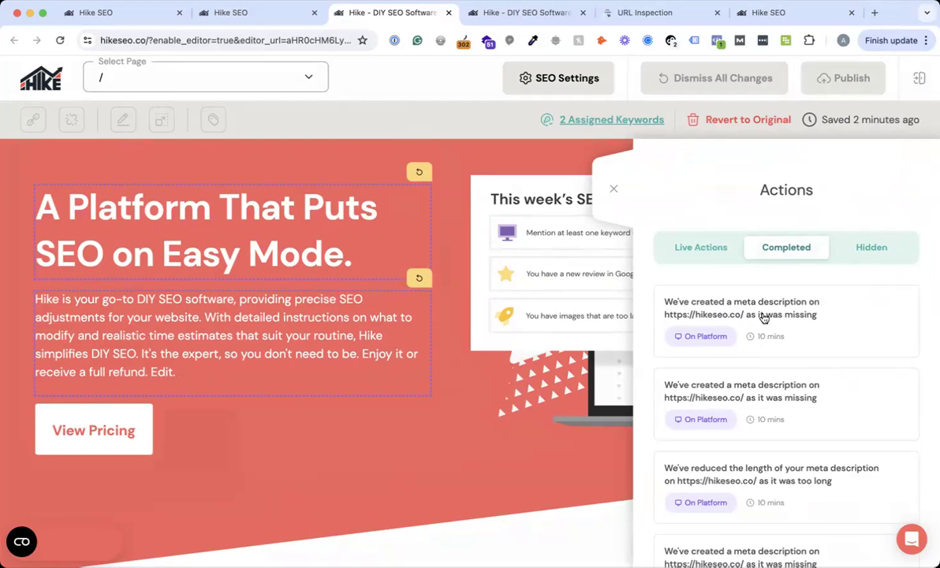
{"action": "mouse_move", "coordinate": [792, 161]}
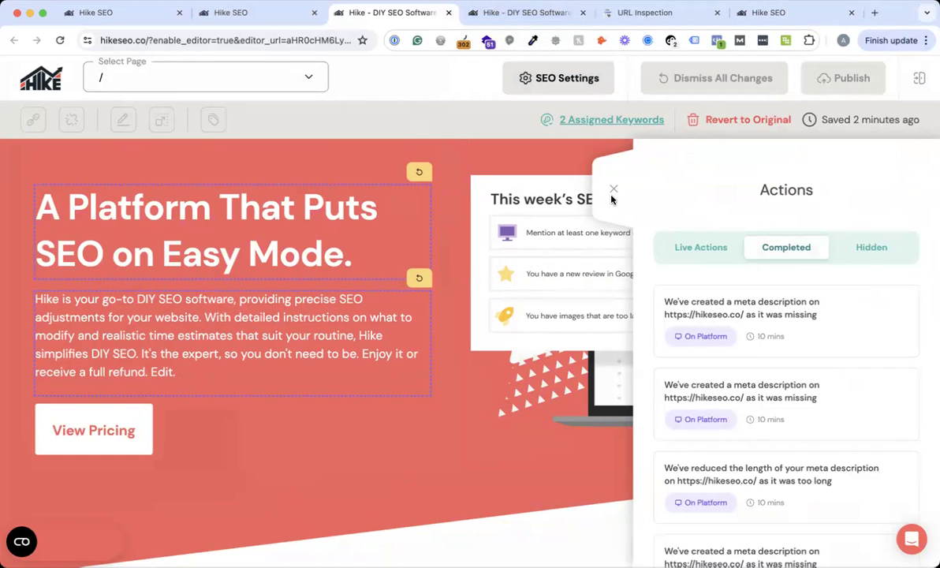
{"action": "left_click", "coordinate": [614, 189]}
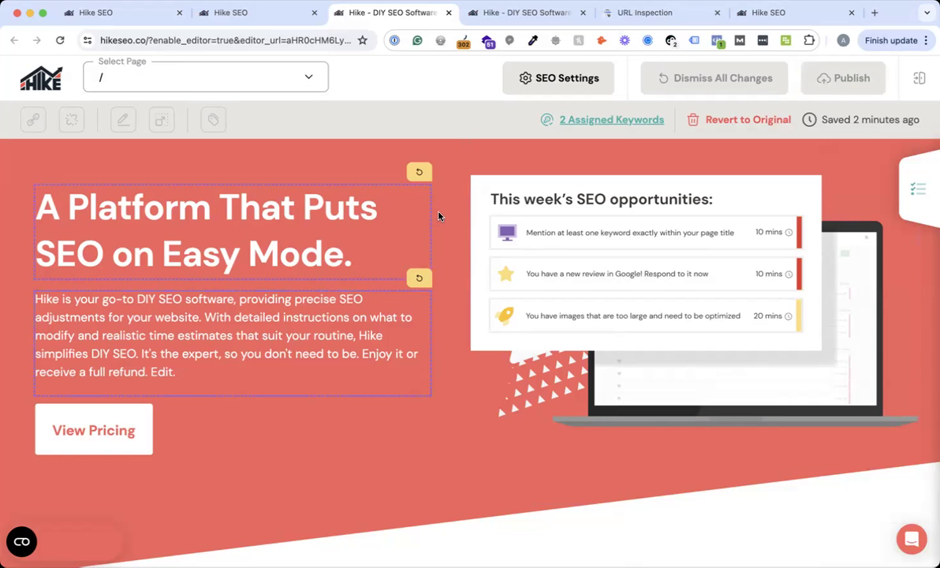
{"action": "left_click", "coordinate": [419, 172]}
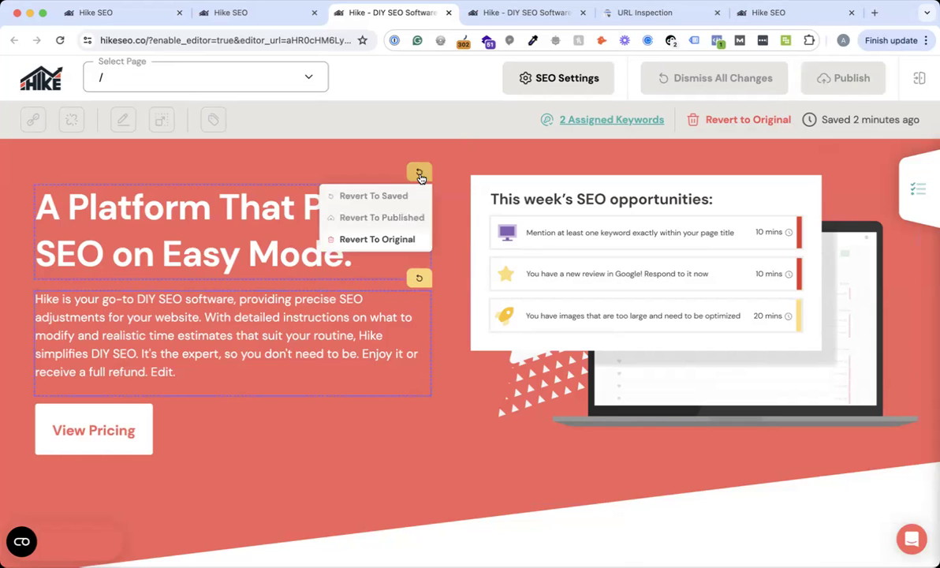
{"action": "scroll", "scroll_direction": "down", "scroll_amount": 3}
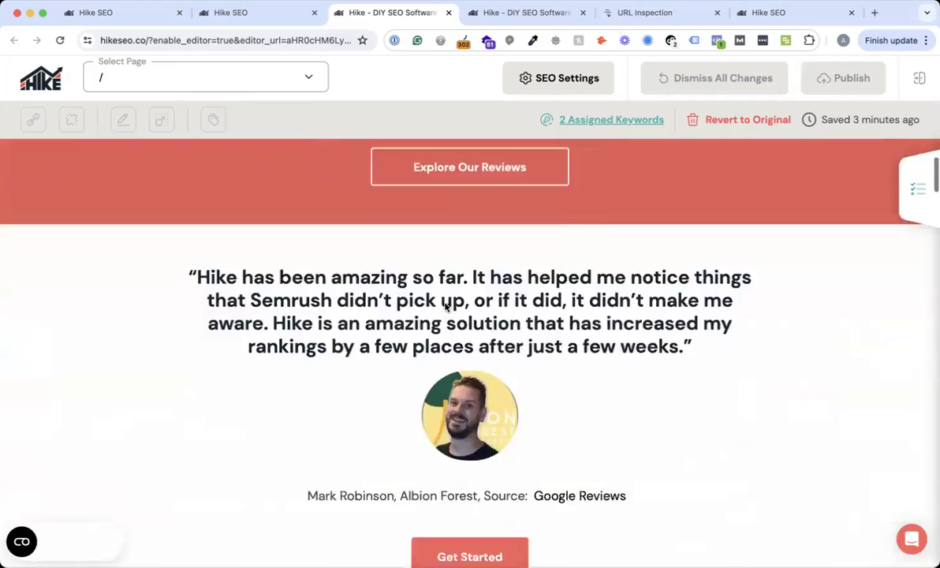
{"action": "scroll", "scroll_direction": "down", "scroll_amount": 3}
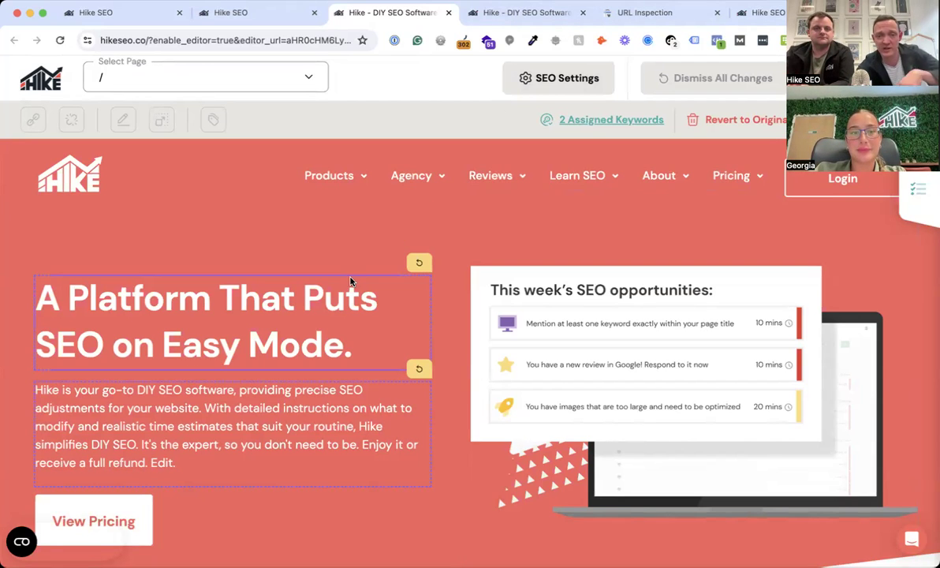
{"action": "mouse_move", "coordinate": [346, 216]}
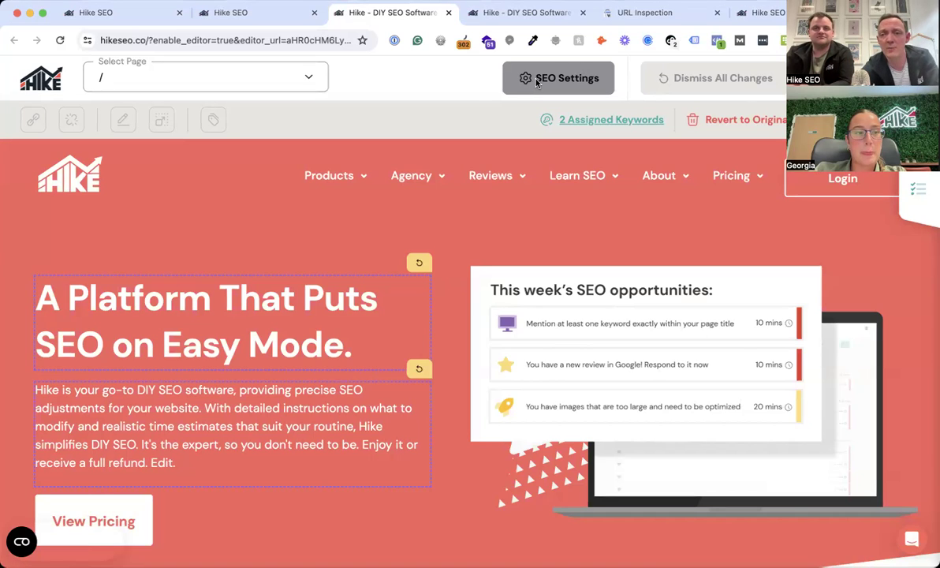
Review SEO Settings from page title down through canonical URL, meta robots tag and JSON-LD
{"action": "left_click", "coordinate": [558, 78]}
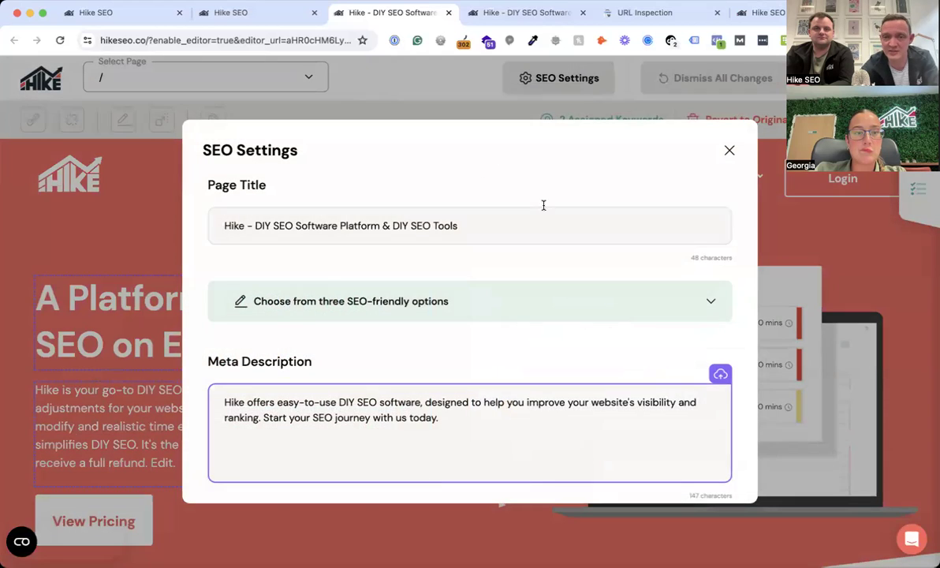
{"action": "left_click", "coordinate": [468, 226]}
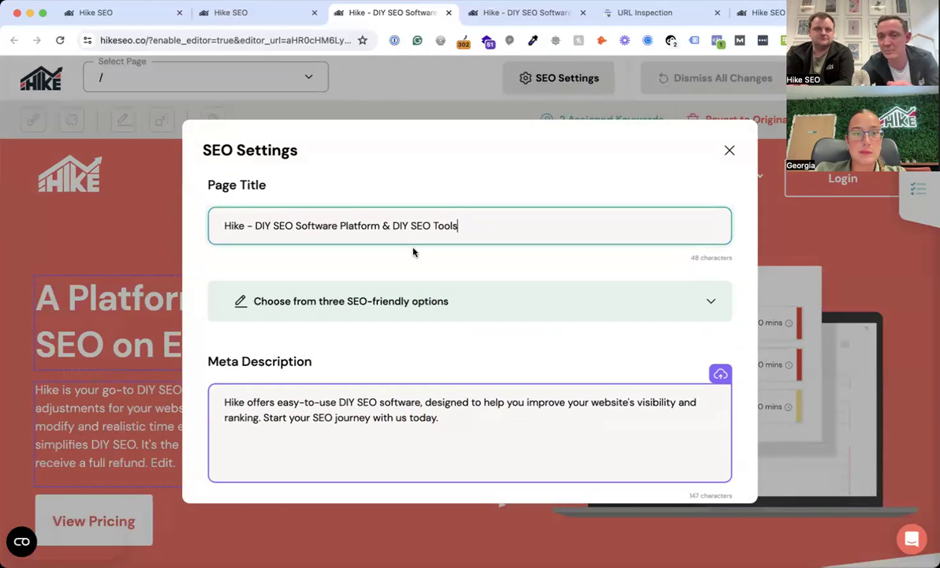
{"action": "scroll", "scroll_direction": "down", "scroll_amount": 3}
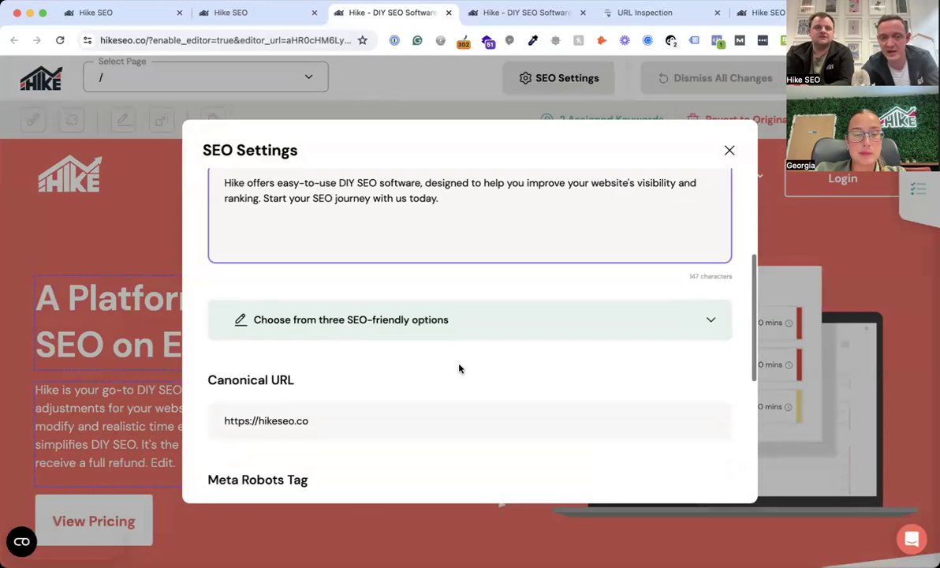
{"action": "scroll", "scroll_direction": "down", "scroll_amount": 3}
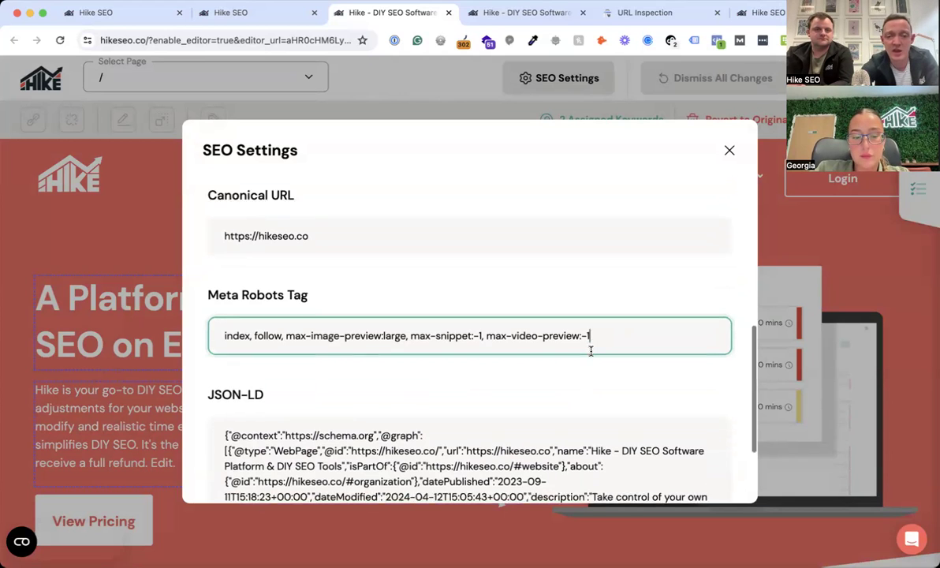
{"action": "scroll", "scroll_direction": "down", "scroll_amount": 3}
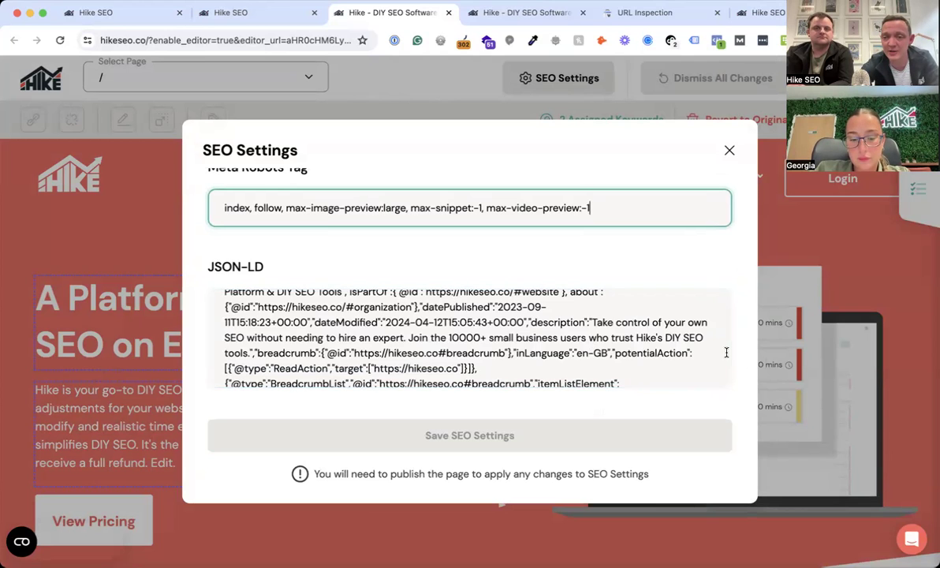